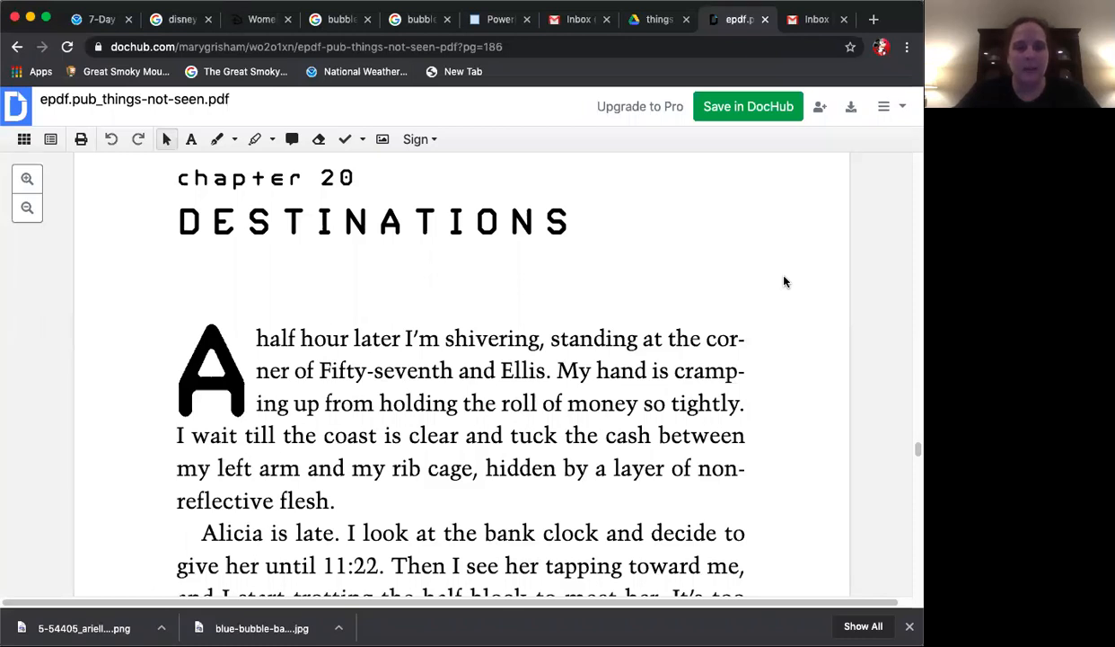
mouse_move(783, 304)
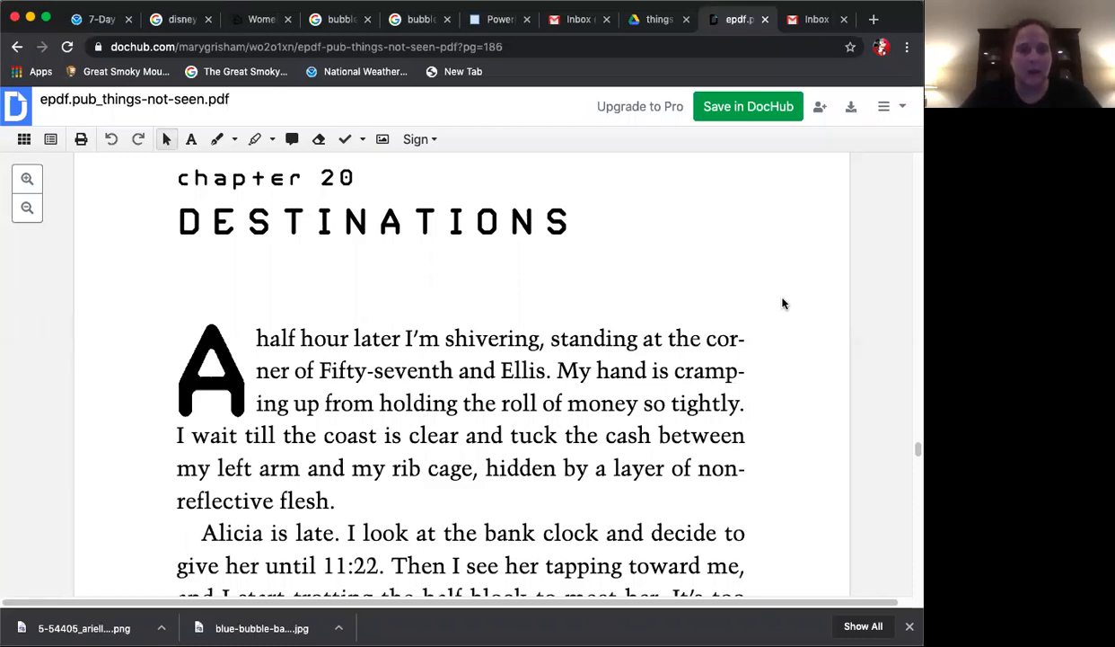
scroll("down", 3)
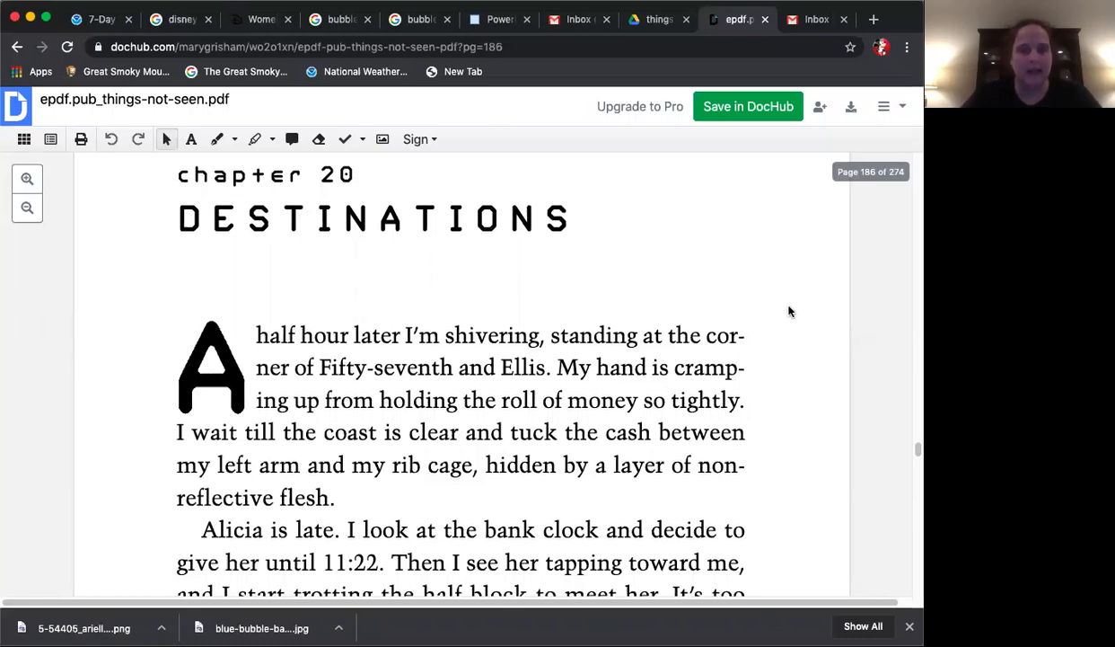
scroll("down", 3)
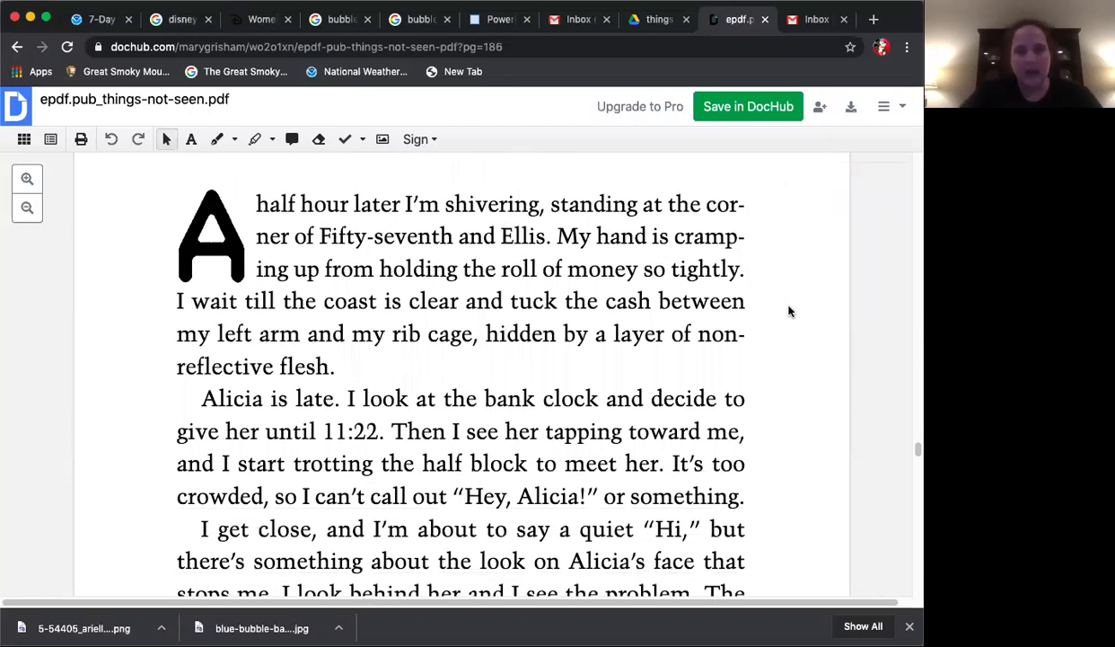
scroll("down", 3)
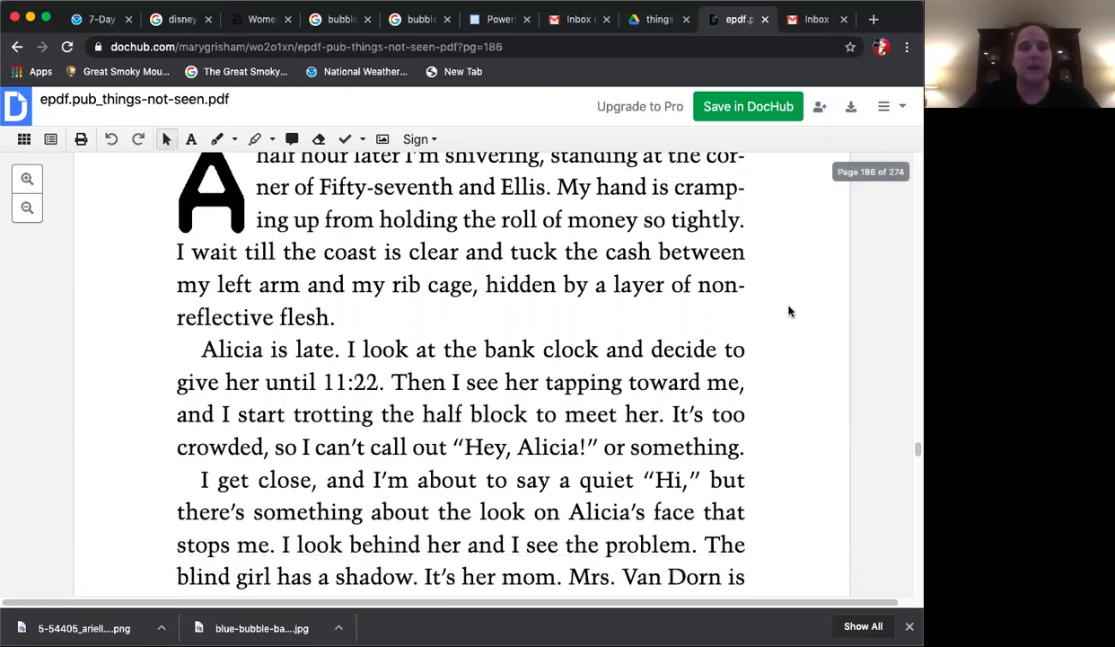
scroll("down", 3)
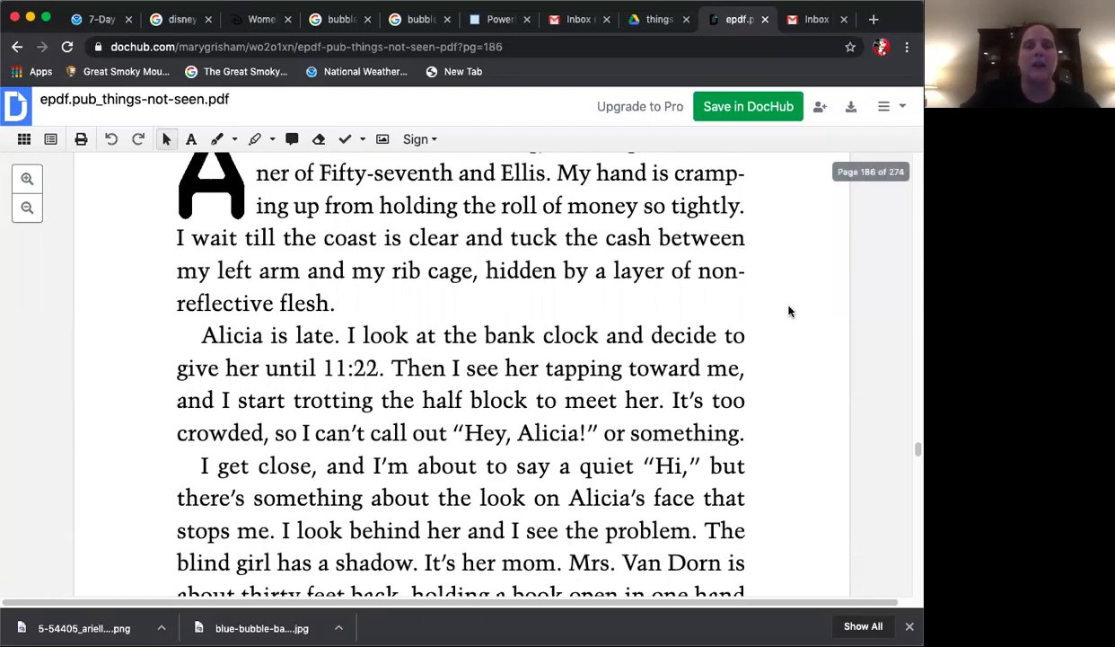
scroll("down", 3)
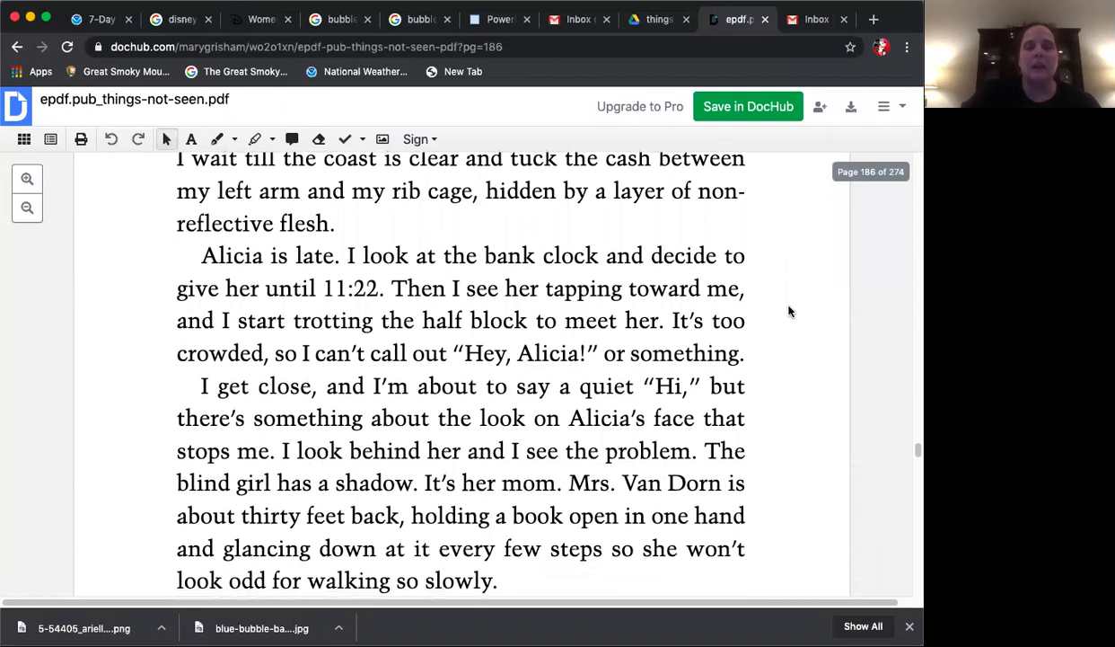
scroll("down", 3)
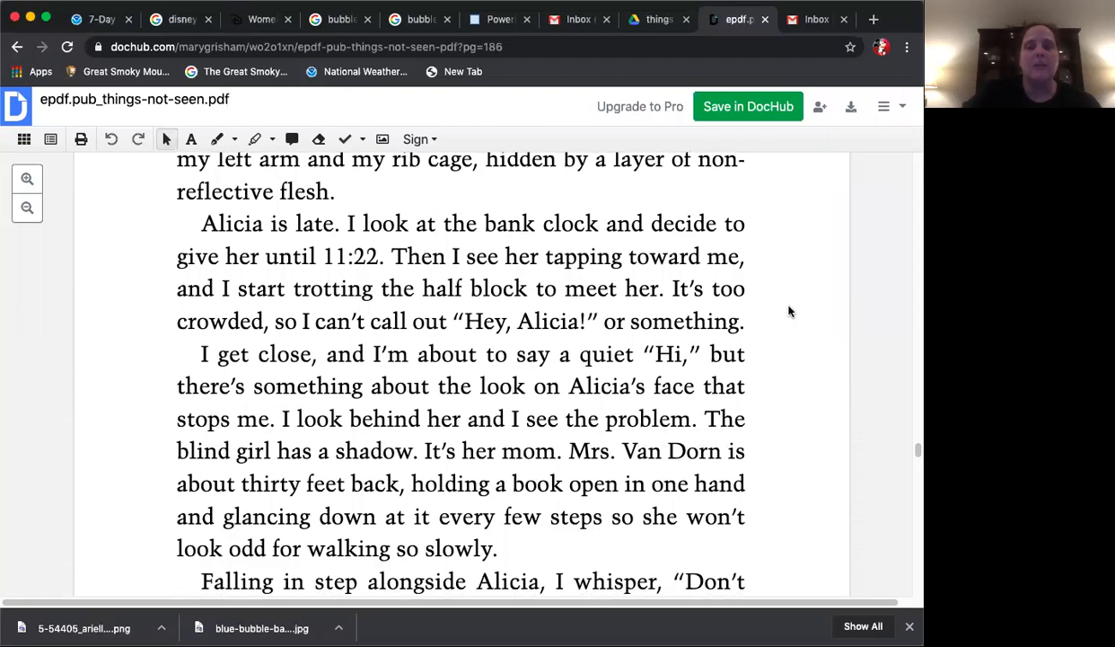
scroll("down", 3)
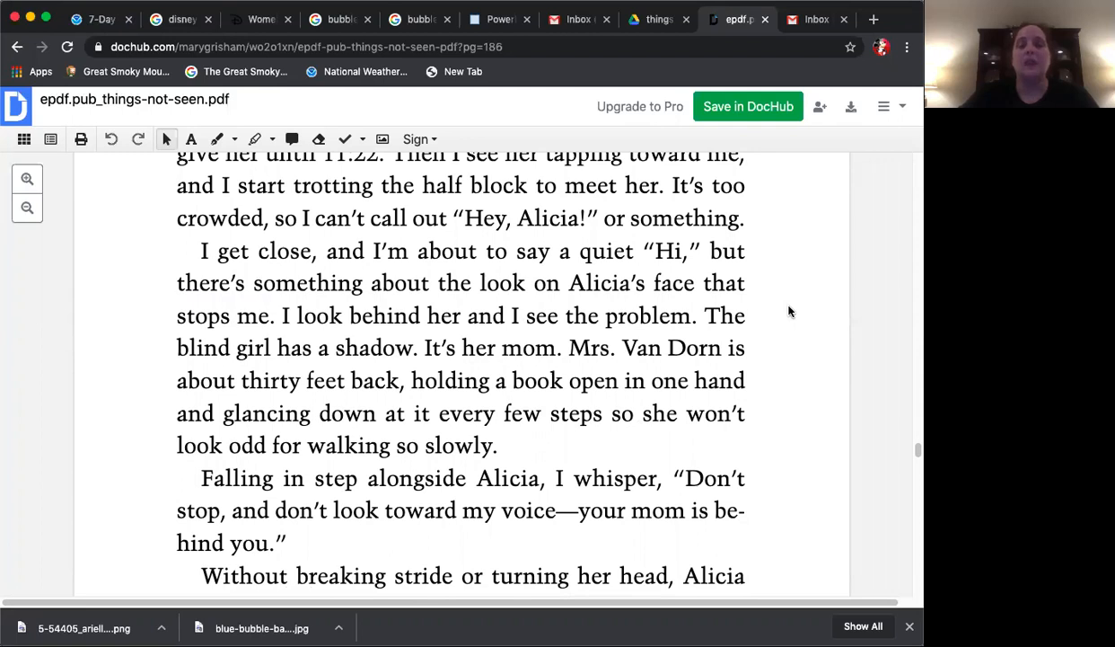
scroll("down", 3)
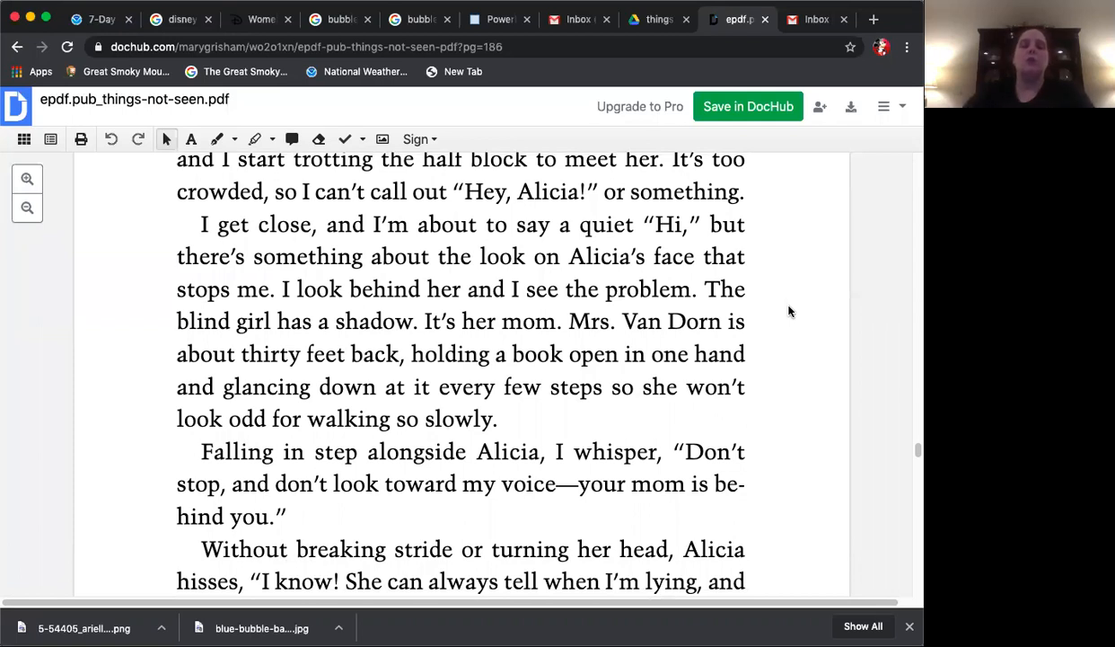
scroll("down", 3)
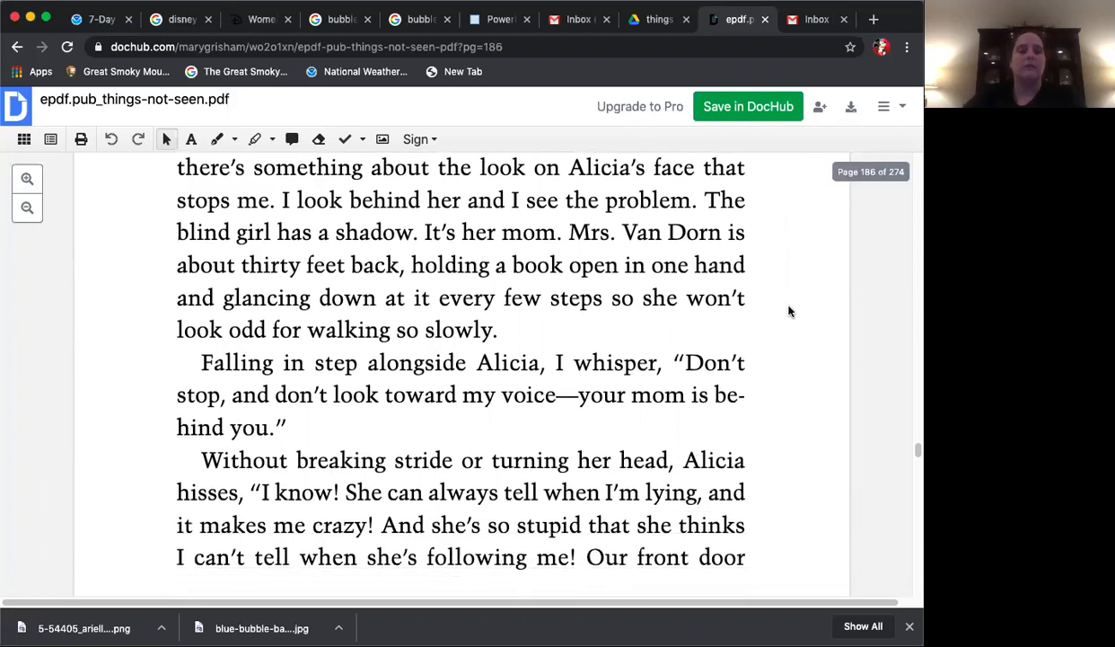
scroll("down", 3)
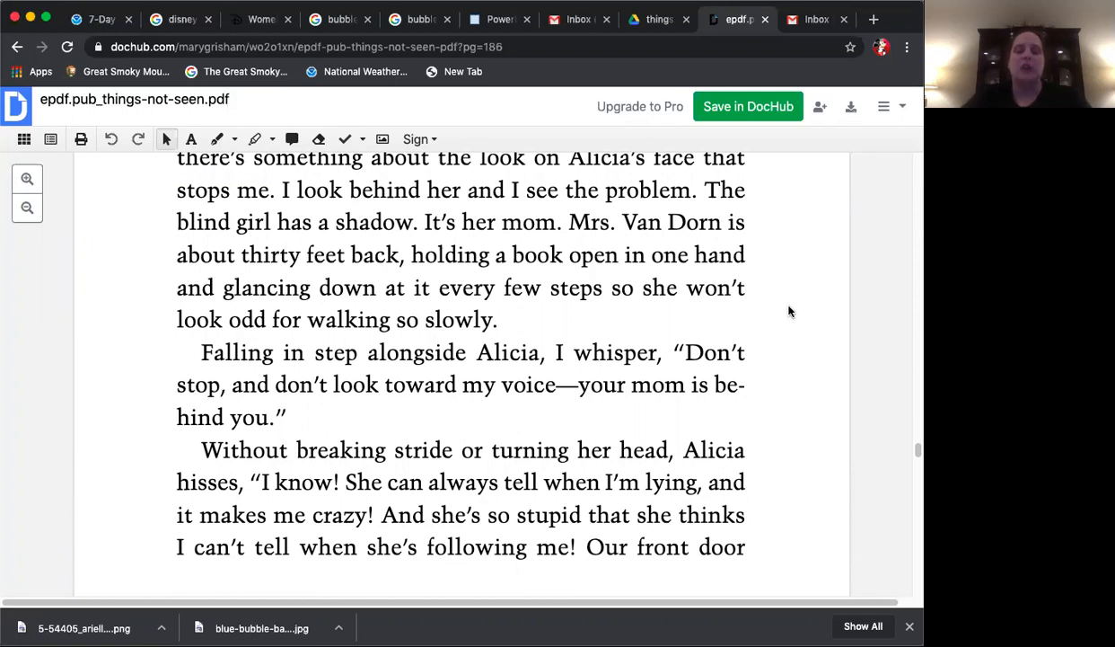
scroll("down", 3)
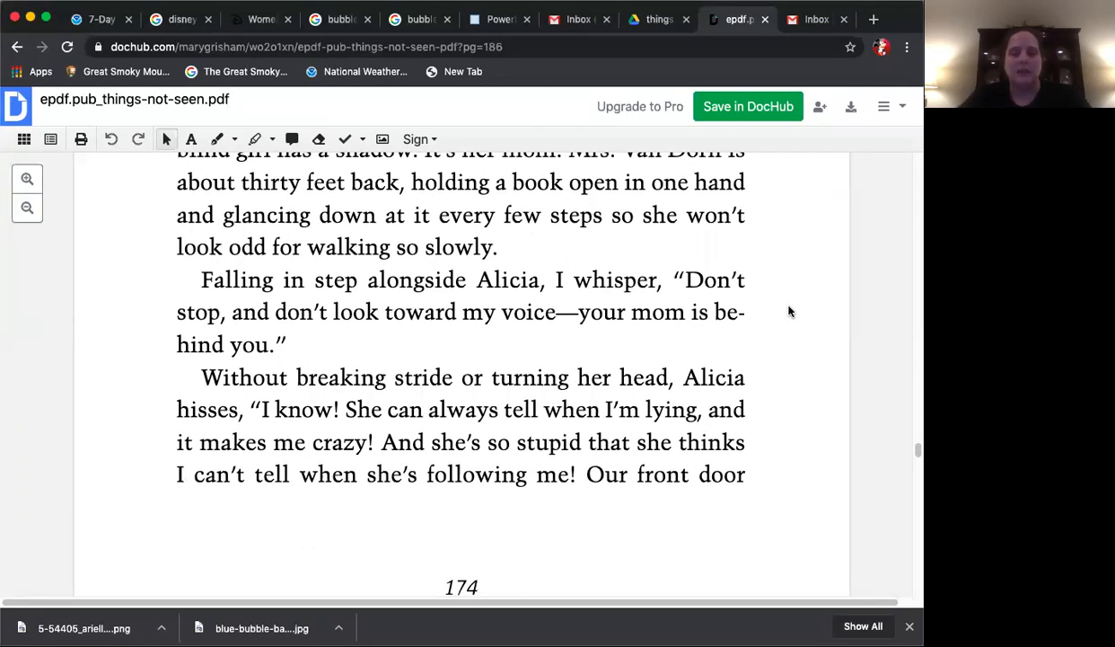
scroll("down", 3)
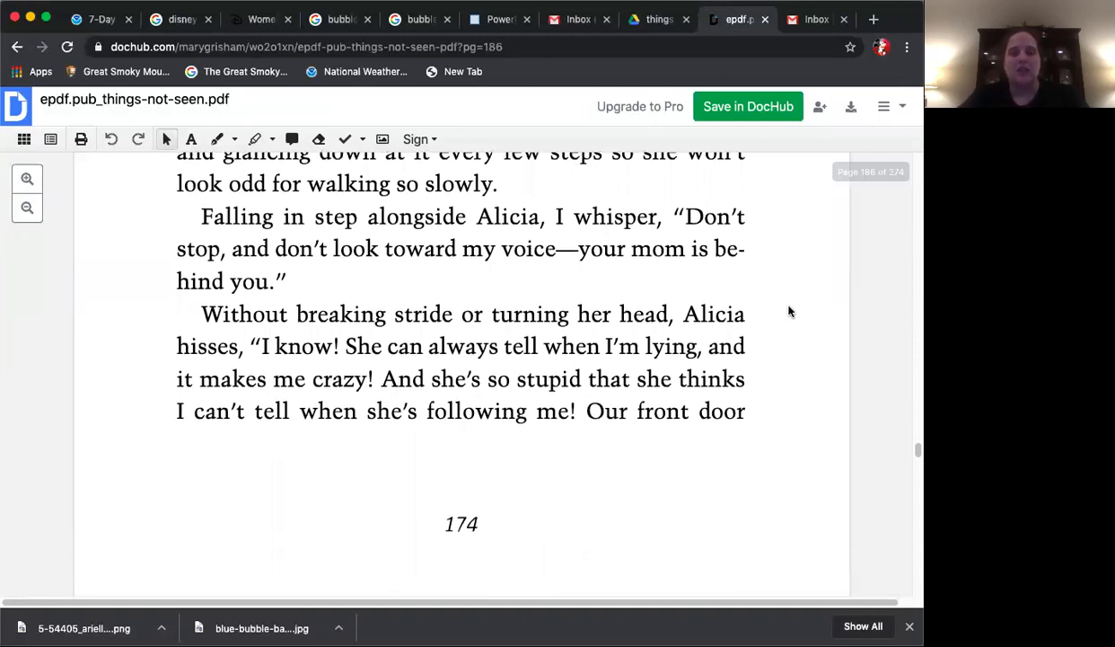
scroll("down", 3)
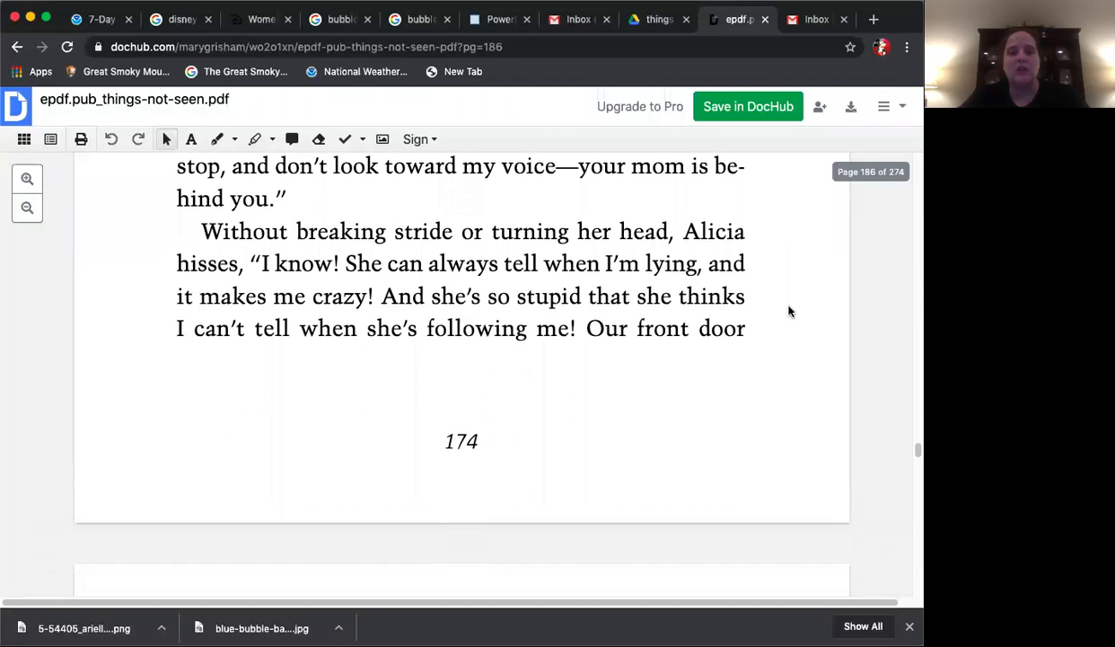
scroll("down", 3)
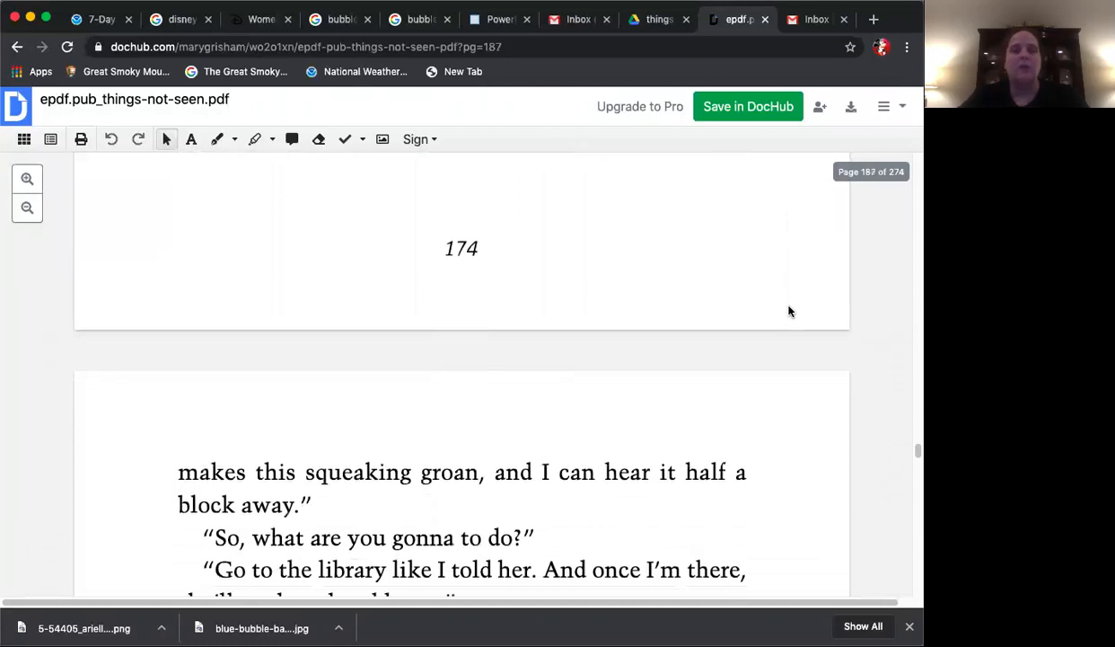
scroll("down", 3)
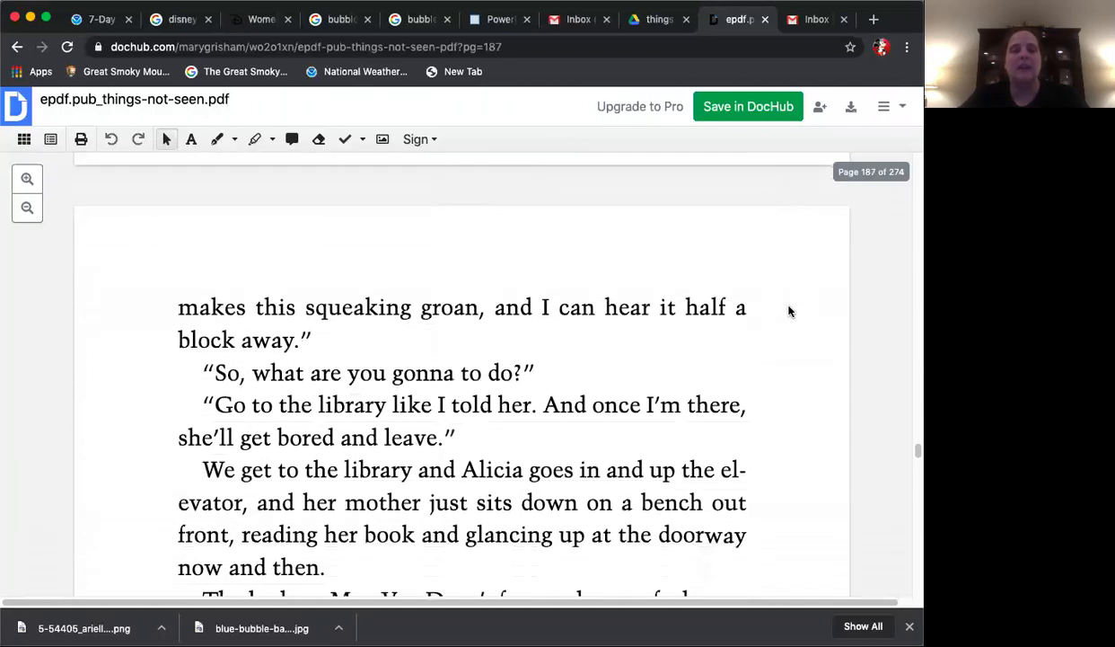
scroll("down", 3)
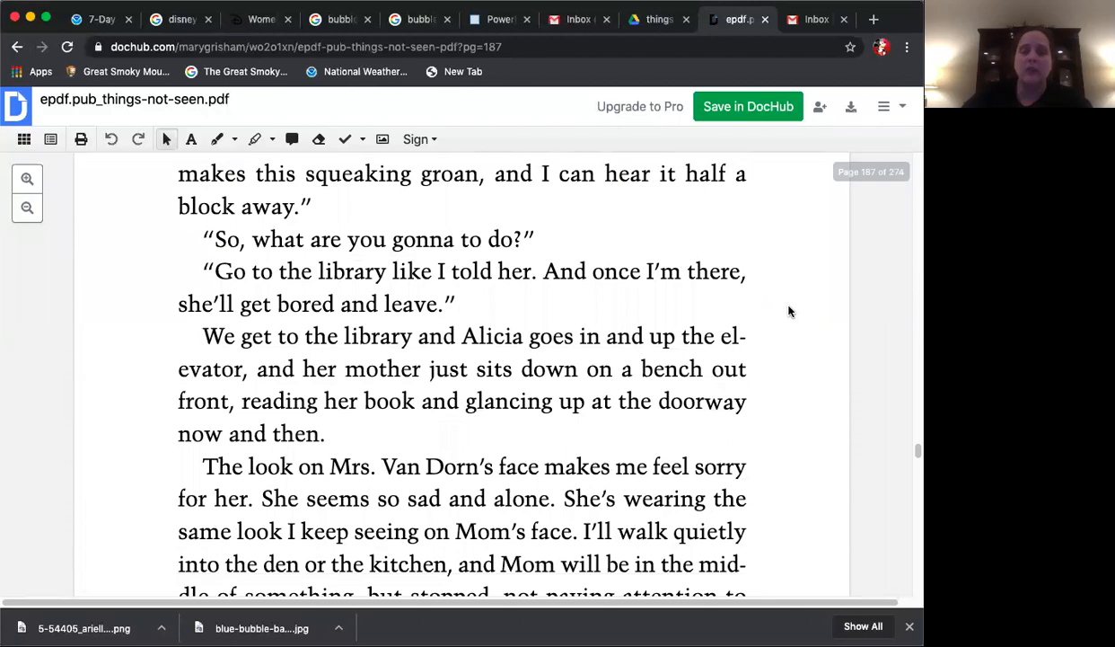
scroll("down", 3)
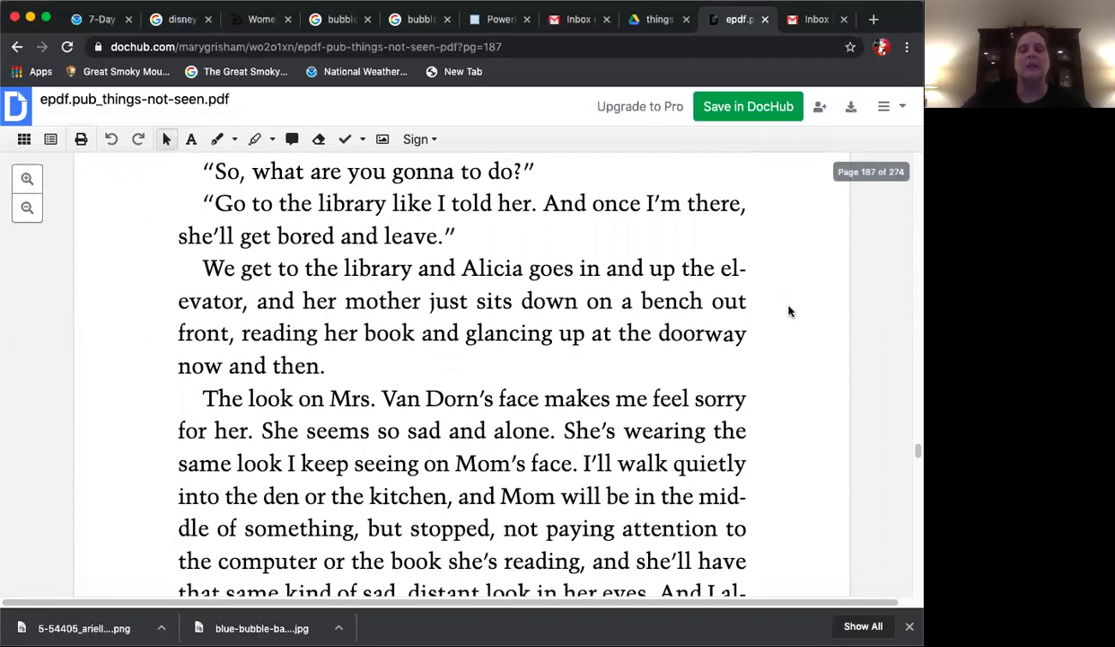
scroll("down", 3)
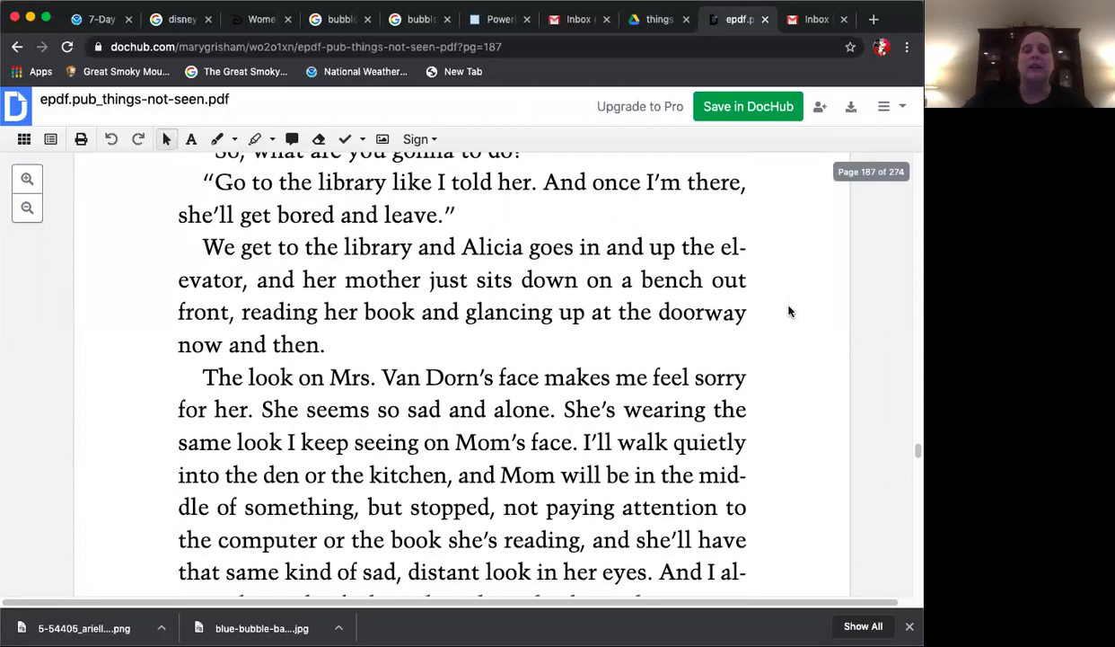
scroll("down", 3)
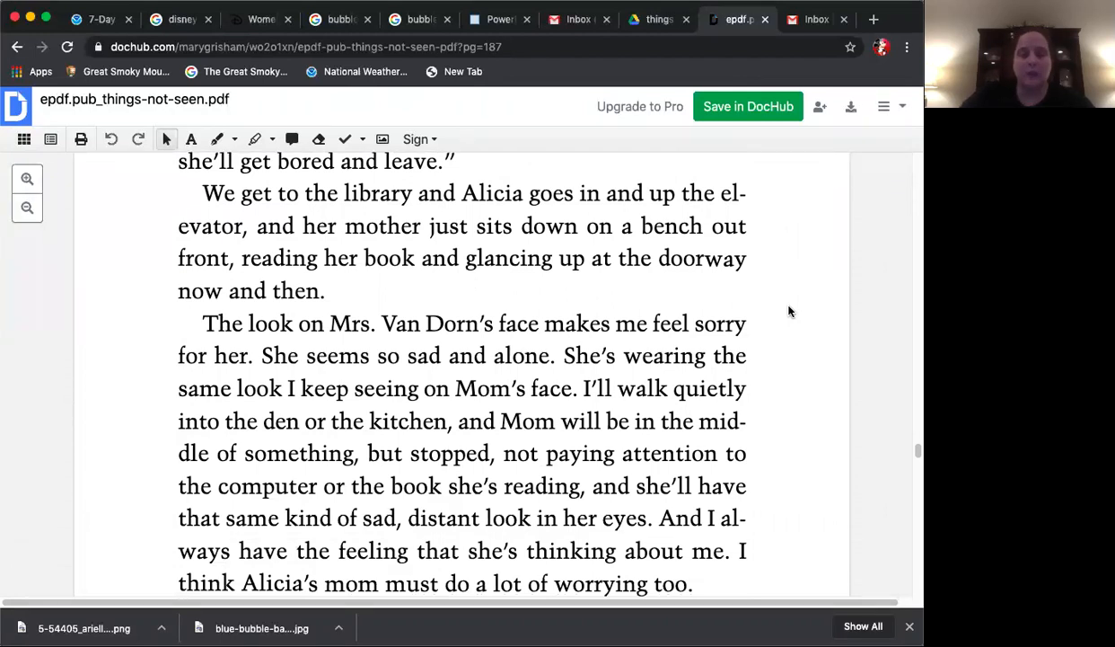
scroll("down", 3)
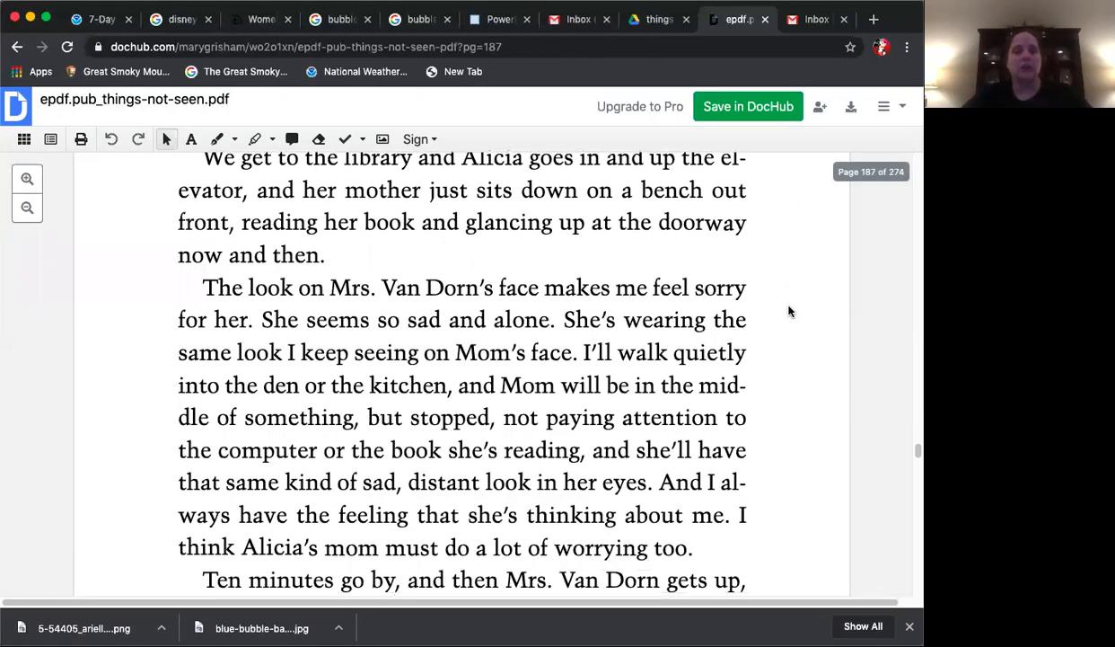
scroll("down", 3)
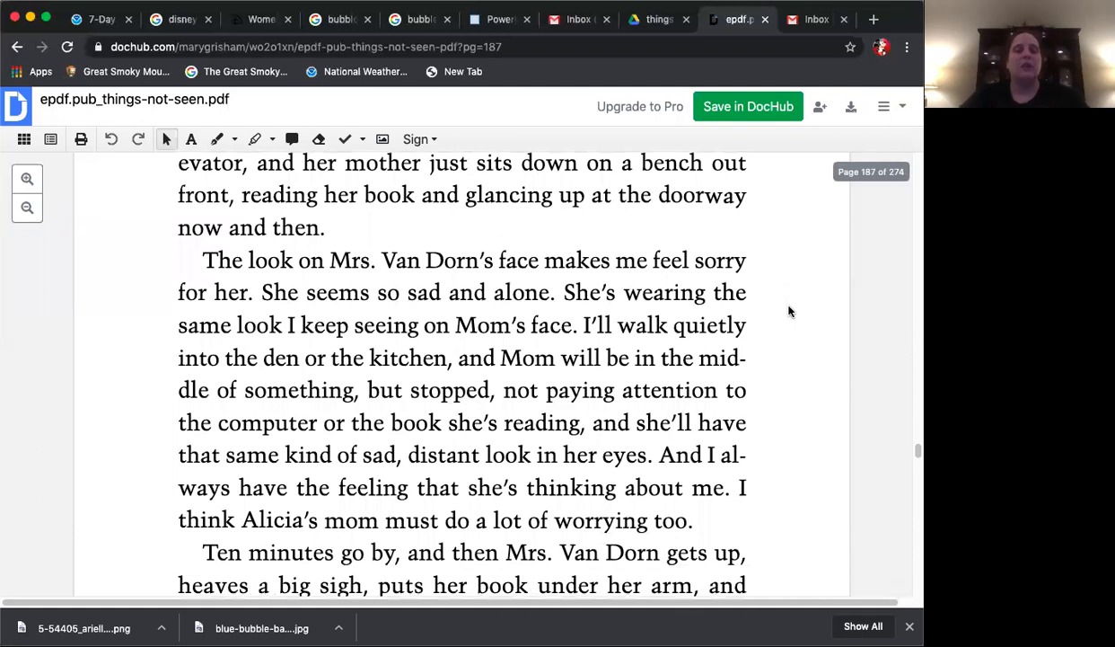
scroll("down", 3)
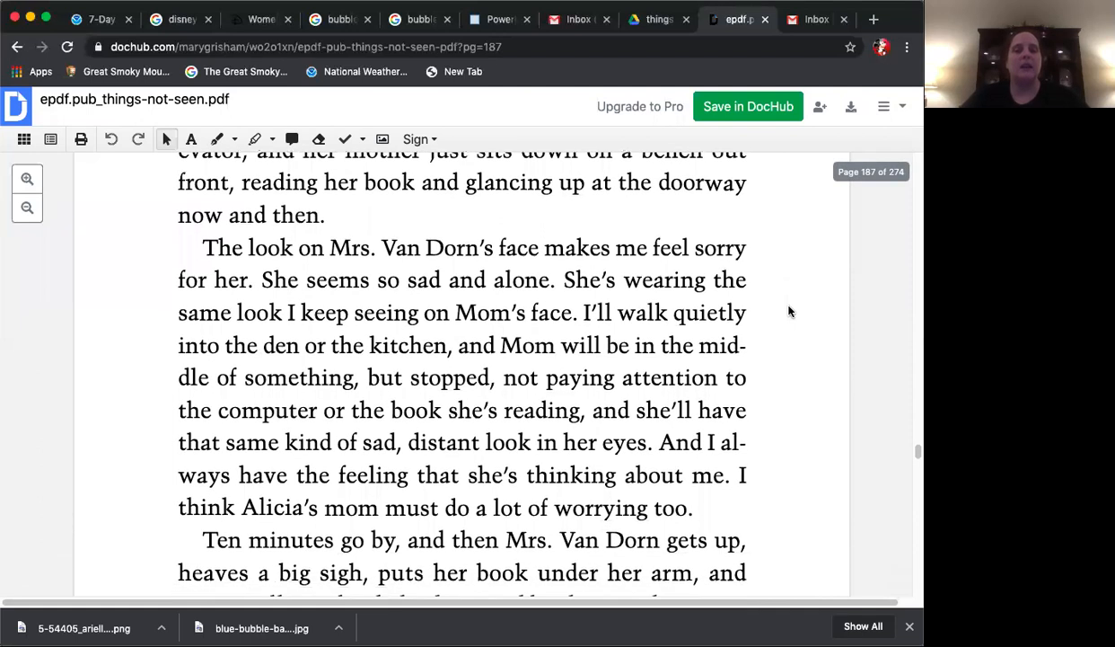
scroll("down", 3)
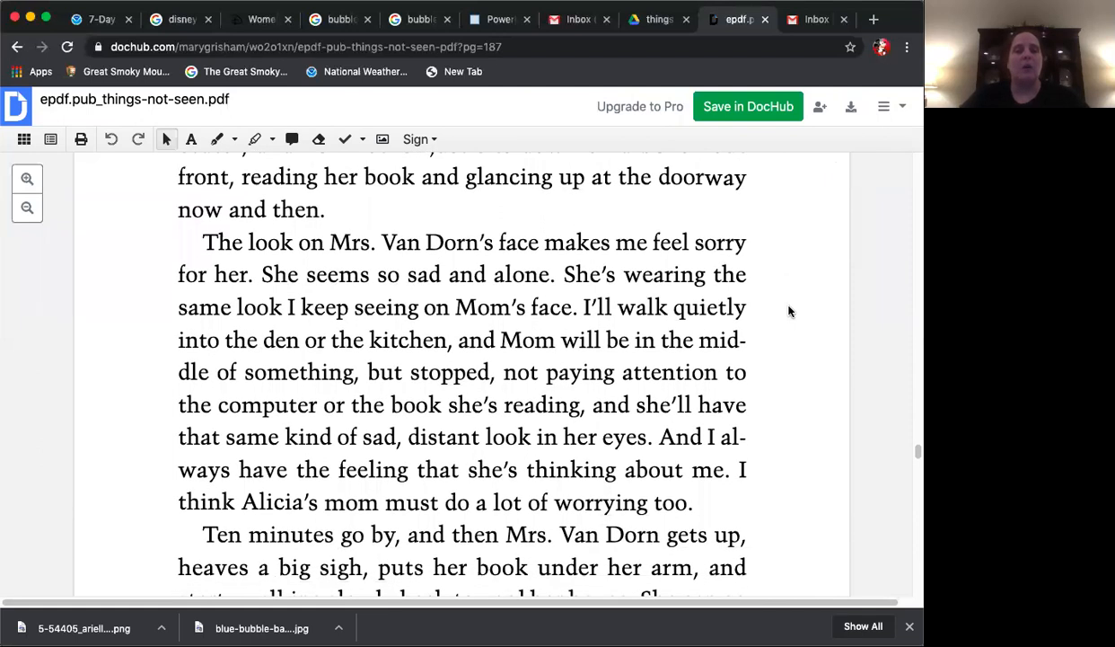
scroll("down", 3)
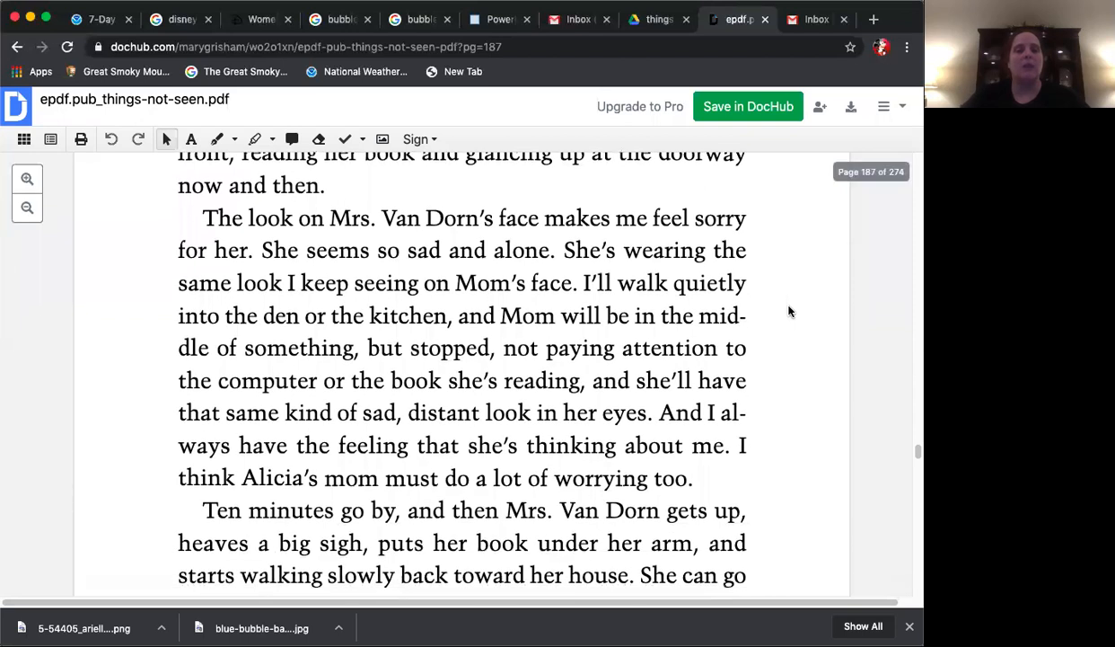
scroll("down", 3)
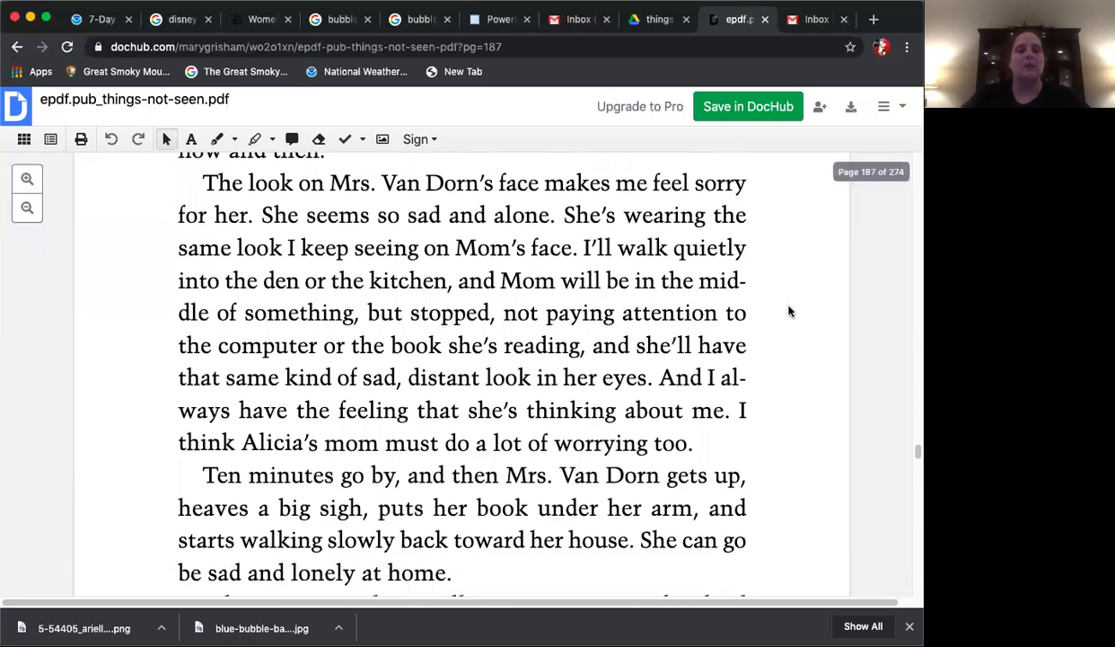
scroll("down", 3)
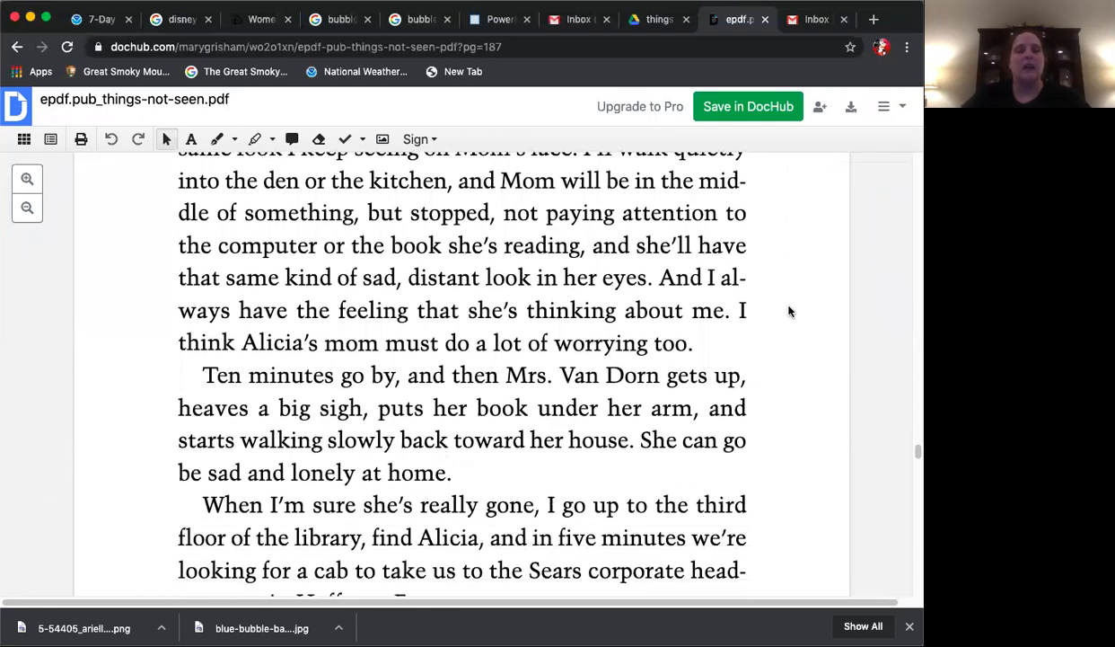
scroll("down", 3)
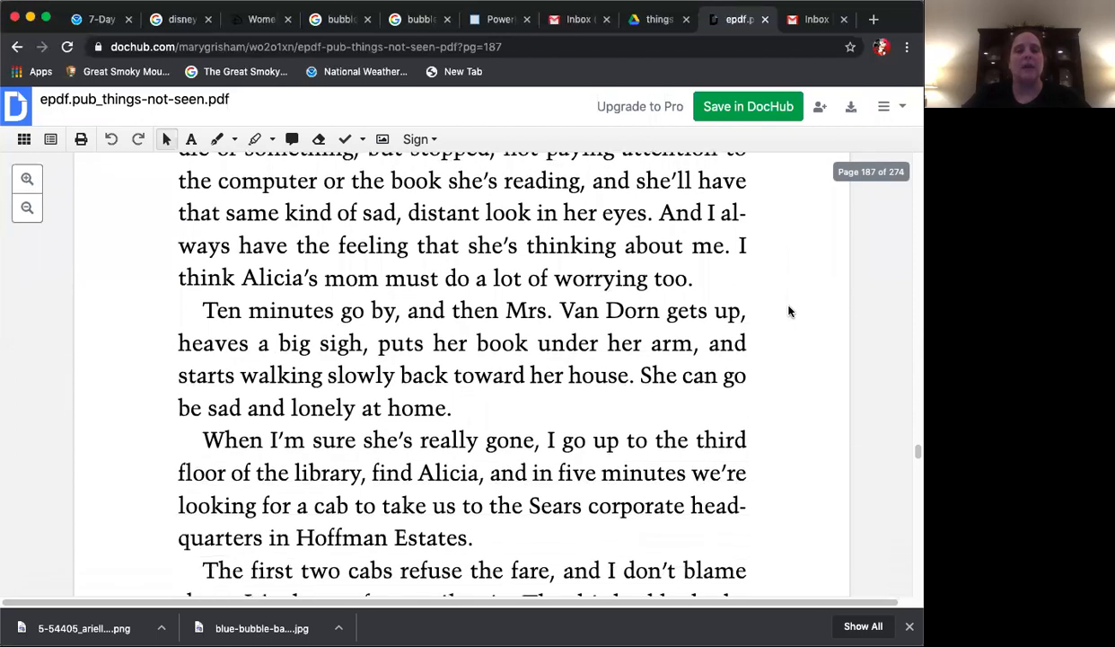
scroll("down", 3)
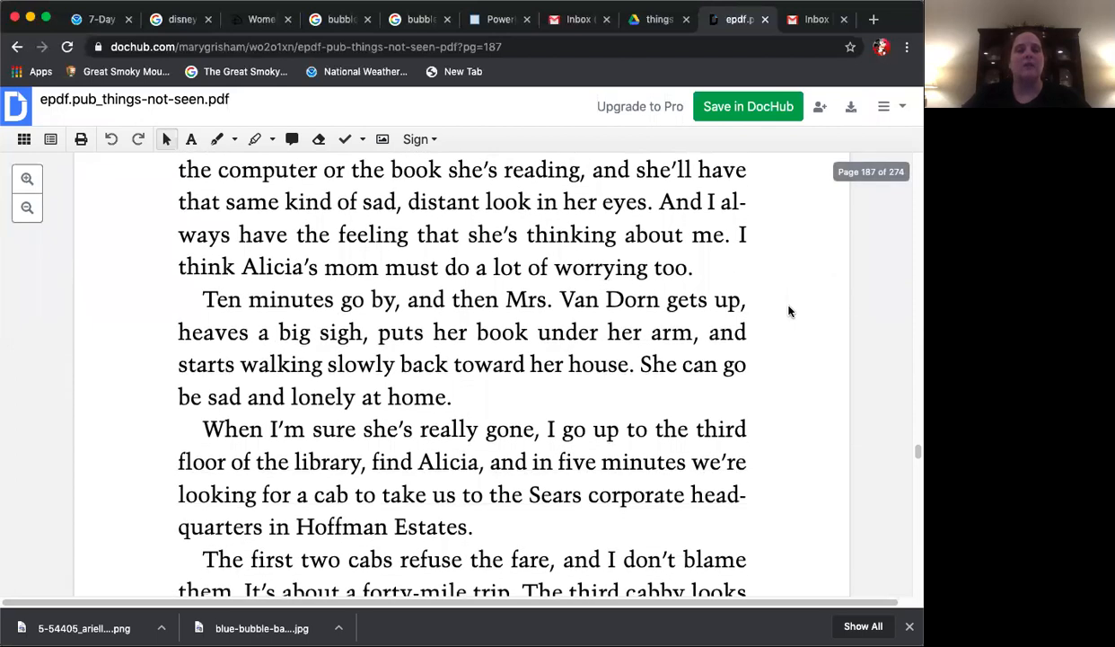
scroll("down", 3)
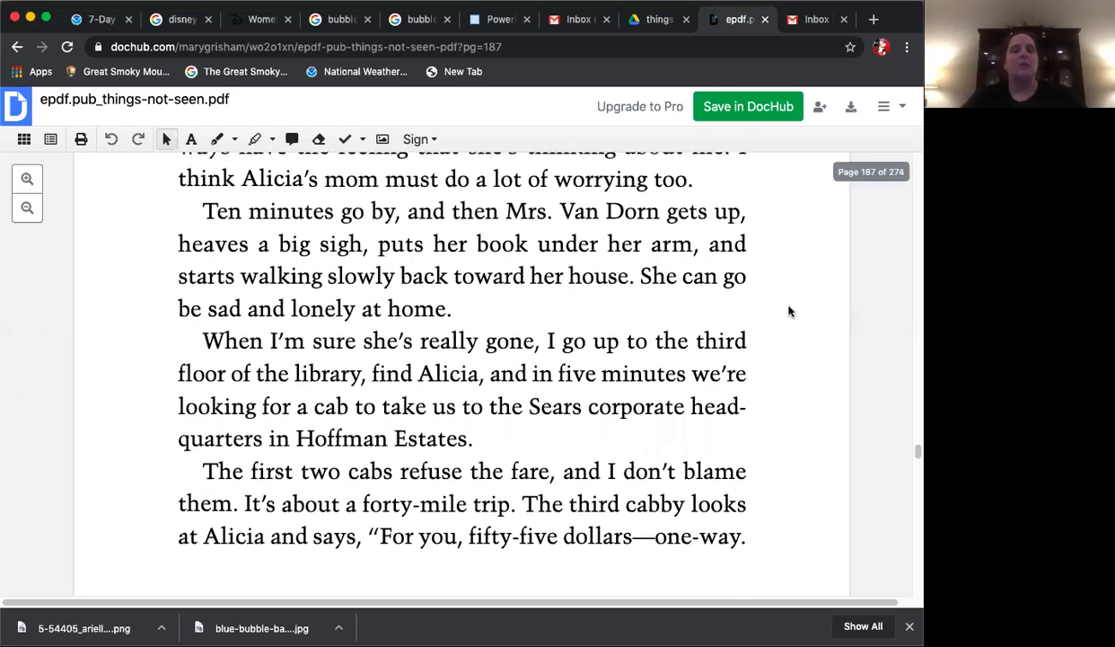
scroll("down", 3)
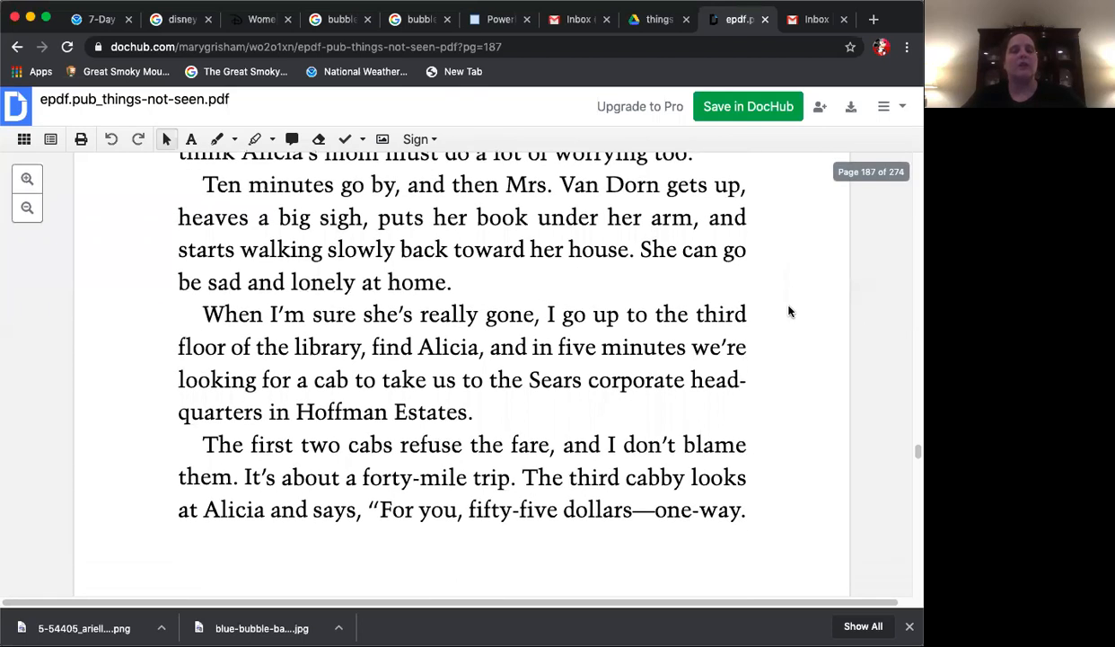
scroll("down", 3)
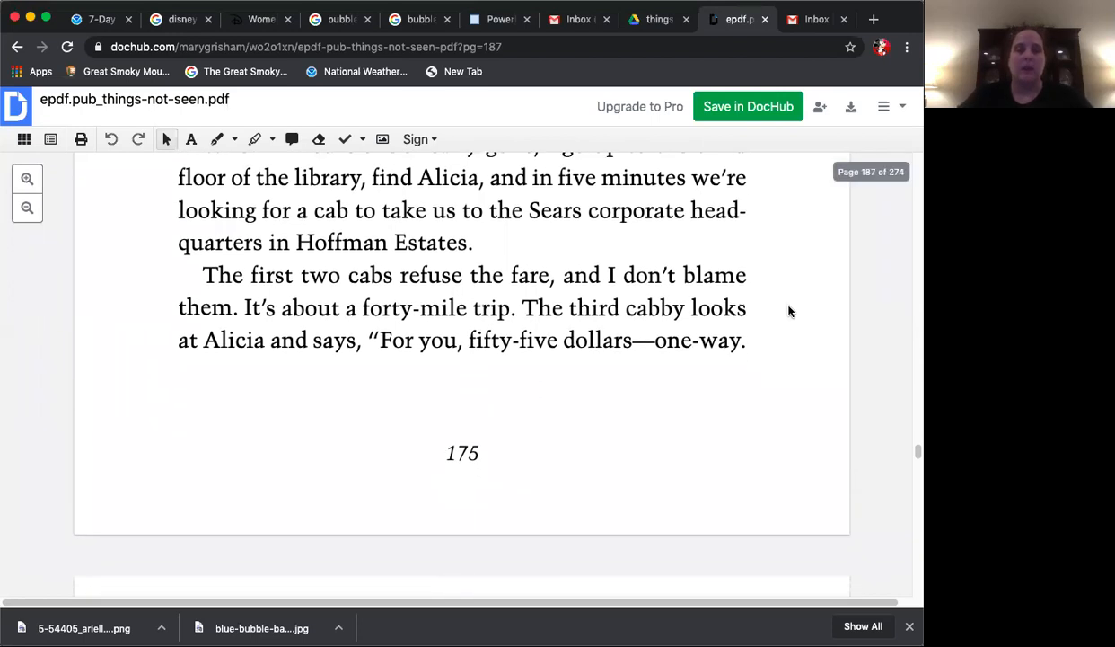
scroll("down", 3)
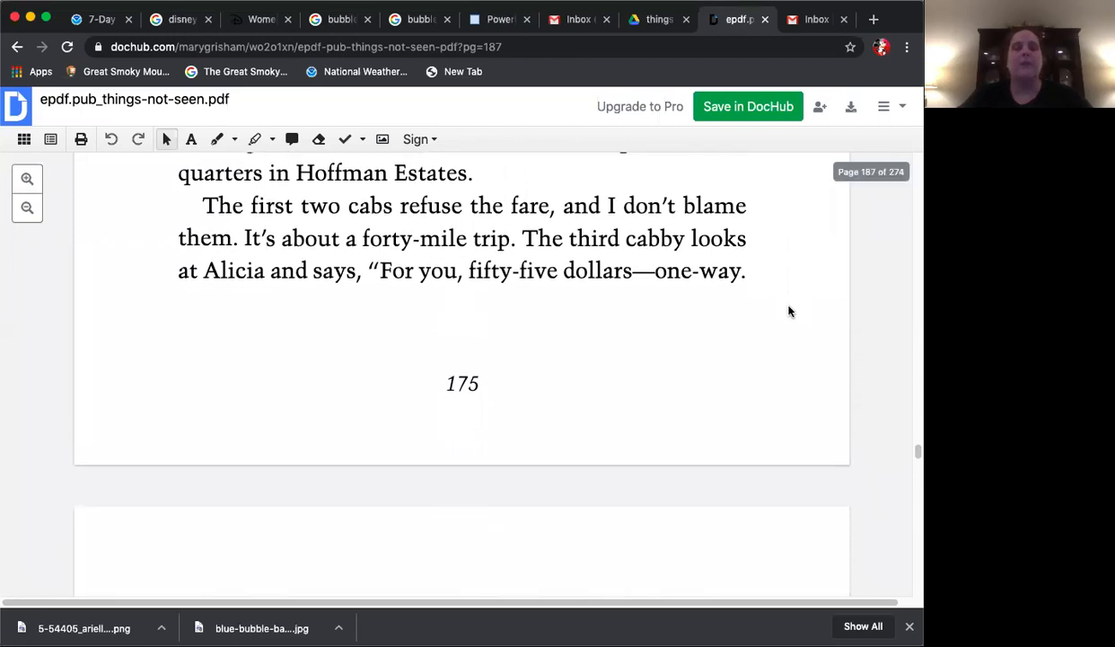
scroll("down", 3)
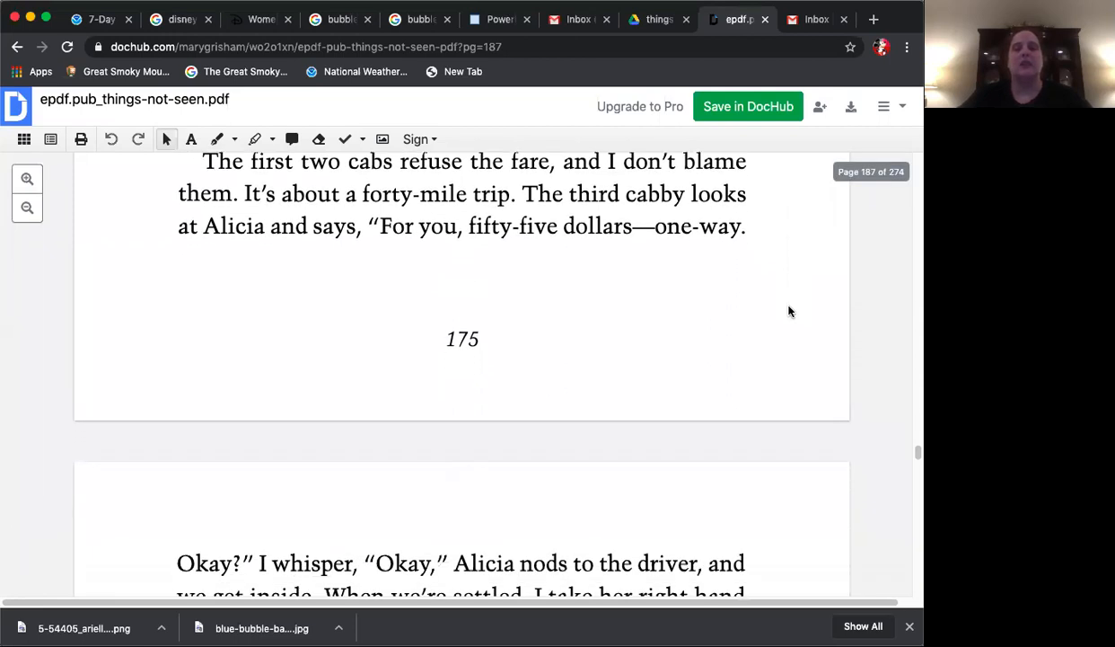
scroll("down", 3)
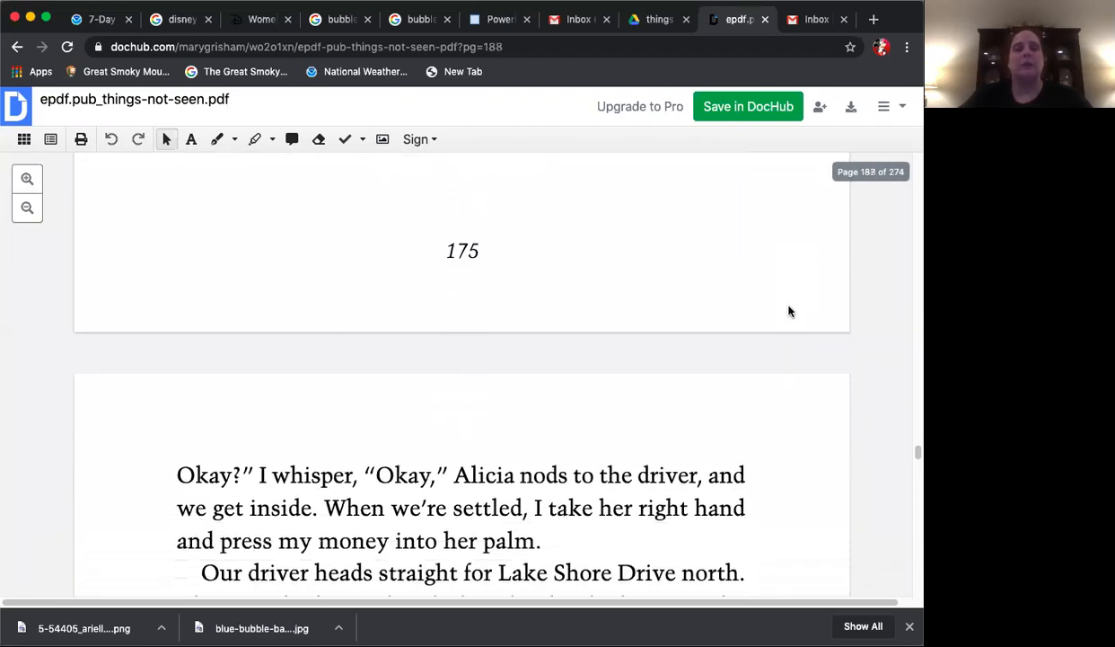
scroll("down", 3)
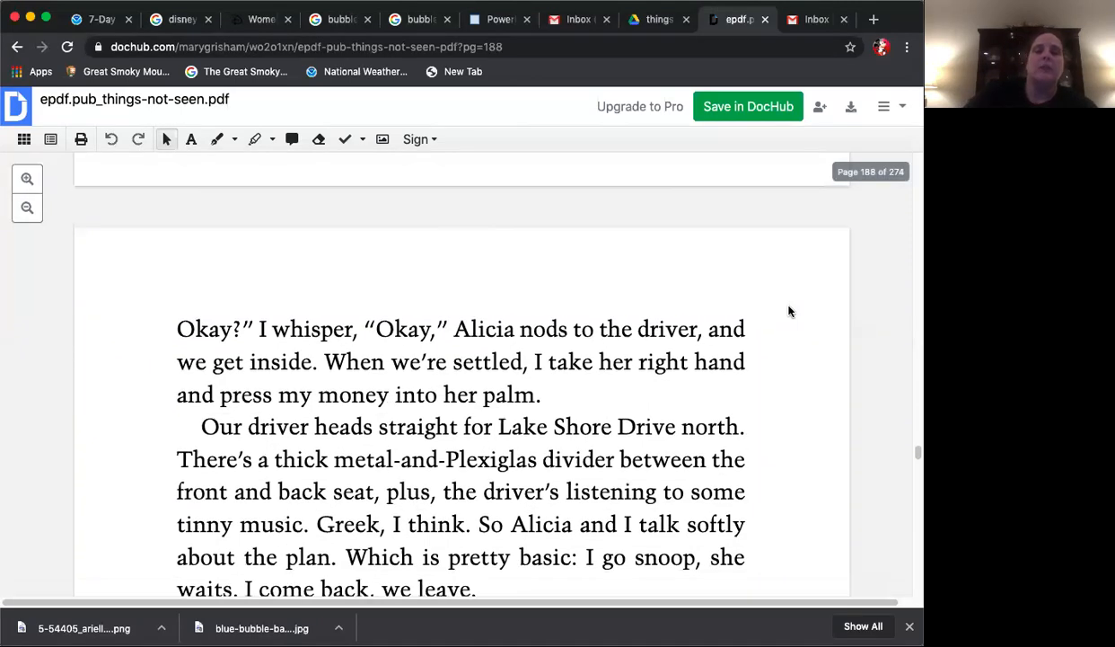
scroll("down", 3)
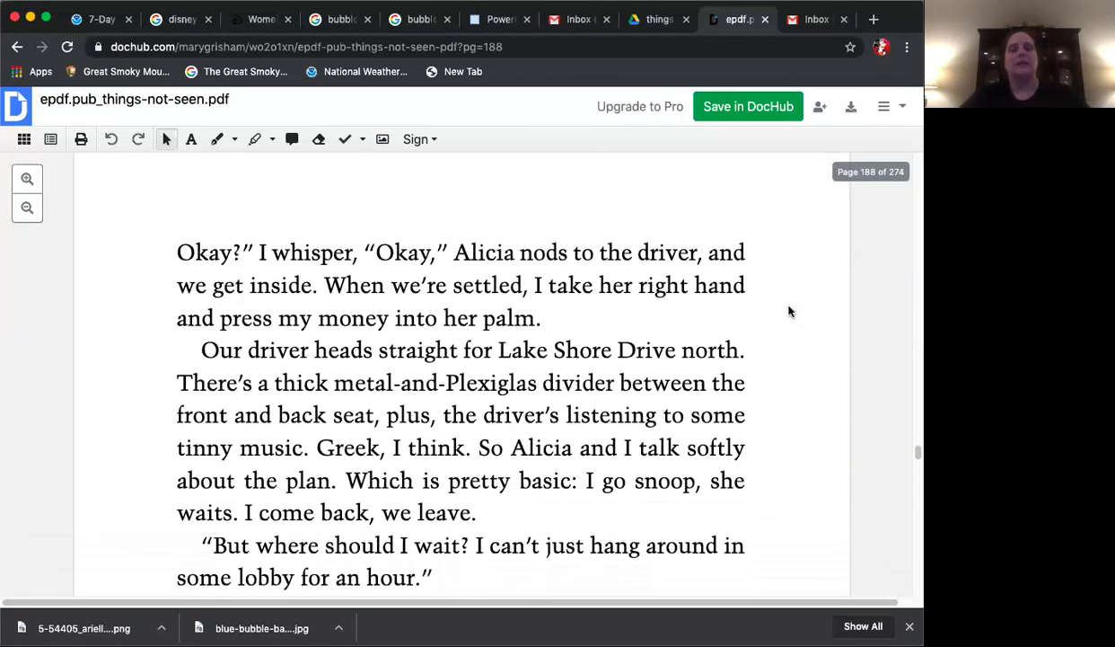
scroll("down", 3)
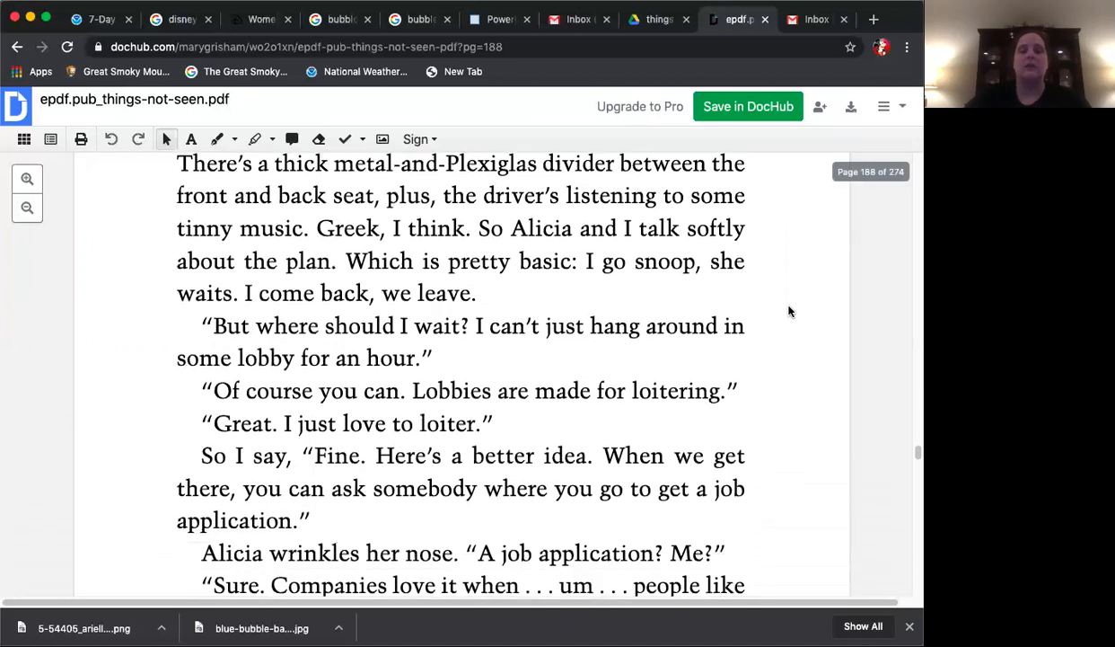
scroll("down", 3)
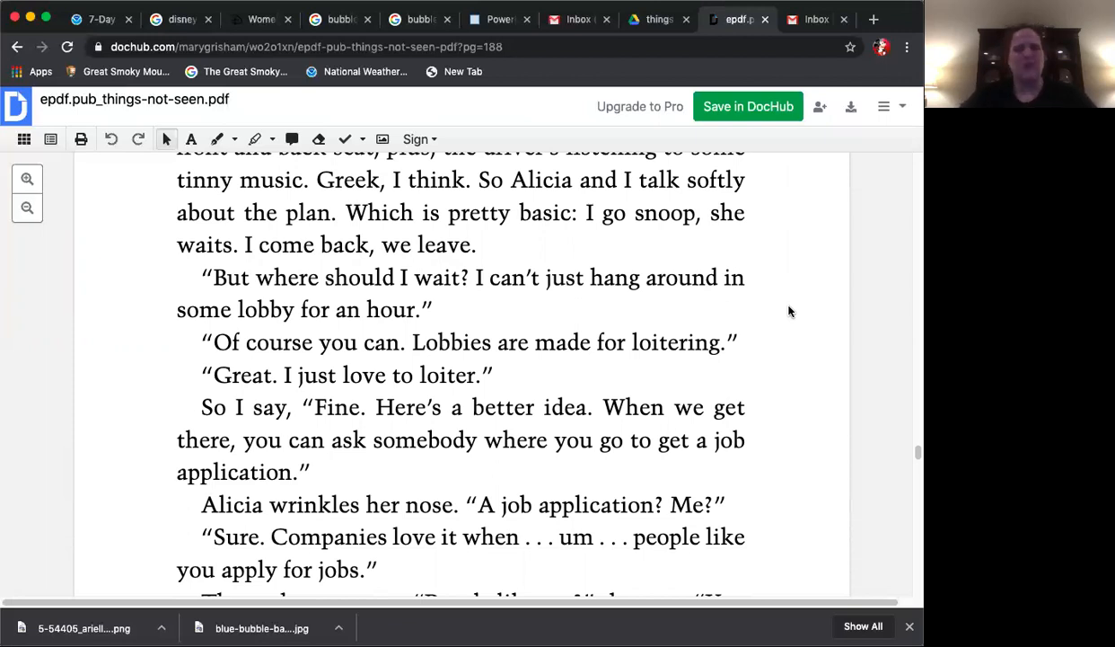
scroll("down", 3)
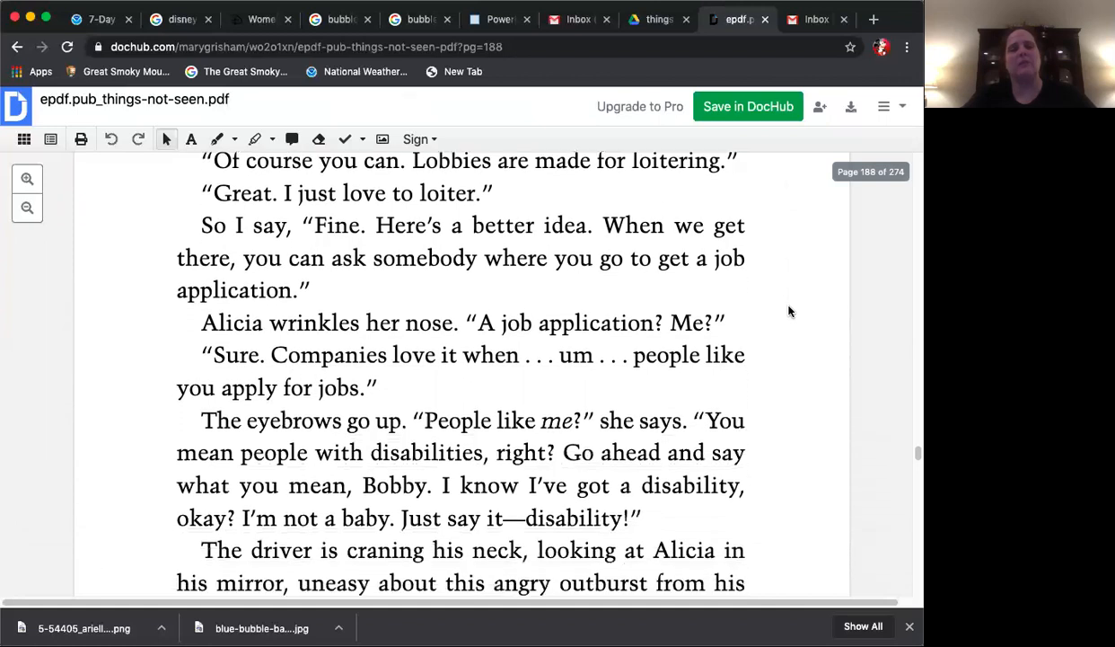
scroll("down", 3)
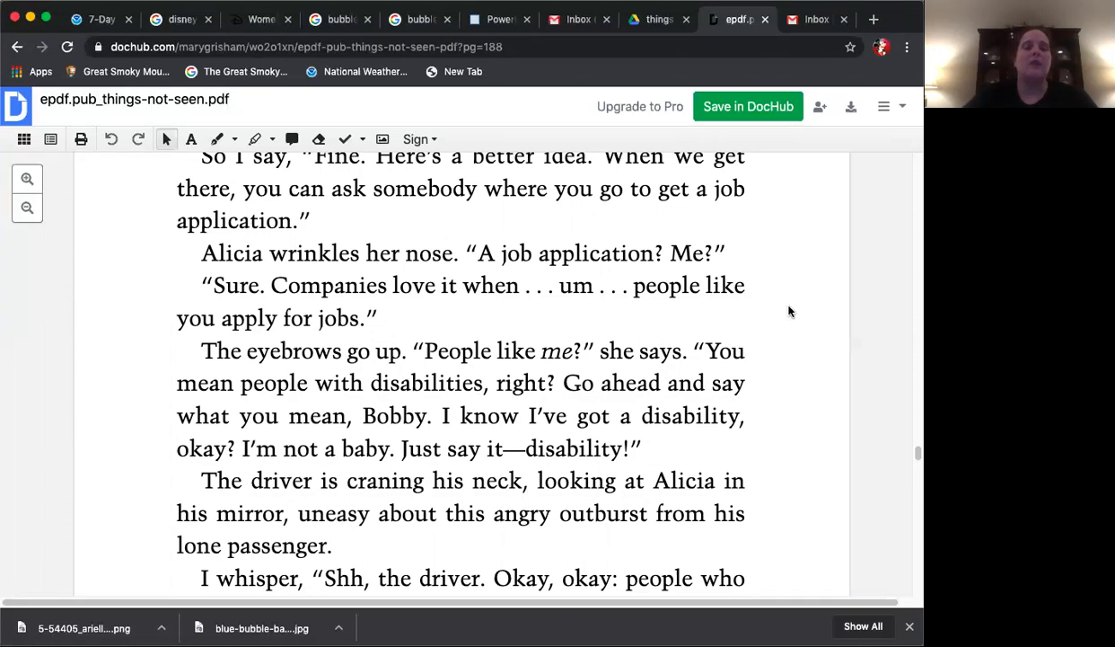
scroll("down", 3)
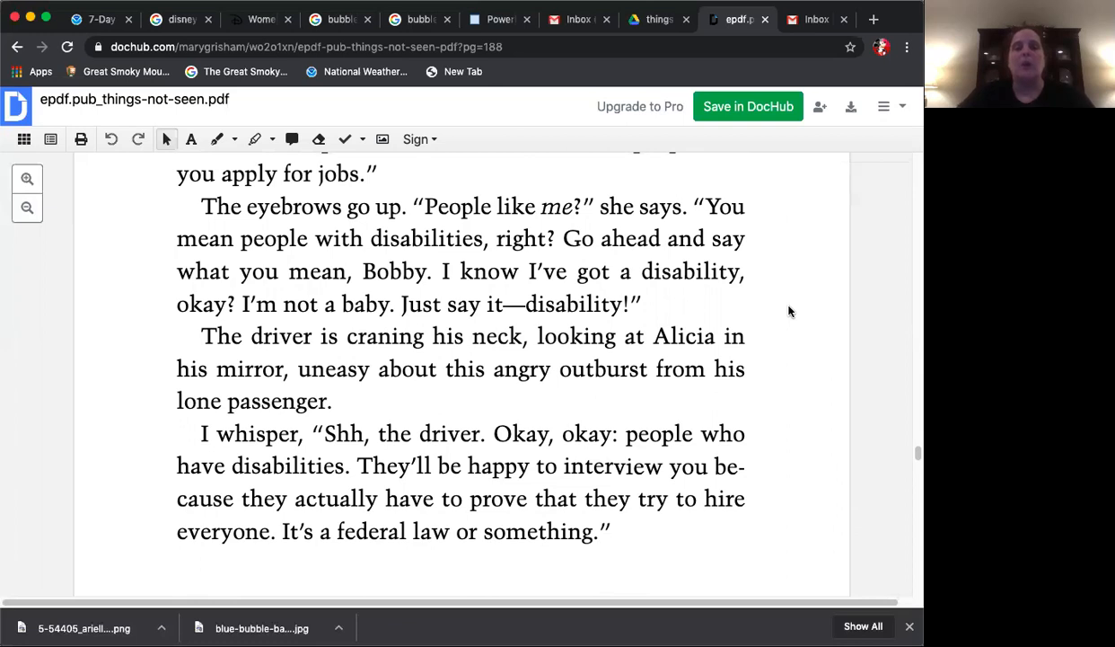
scroll("down", 3)
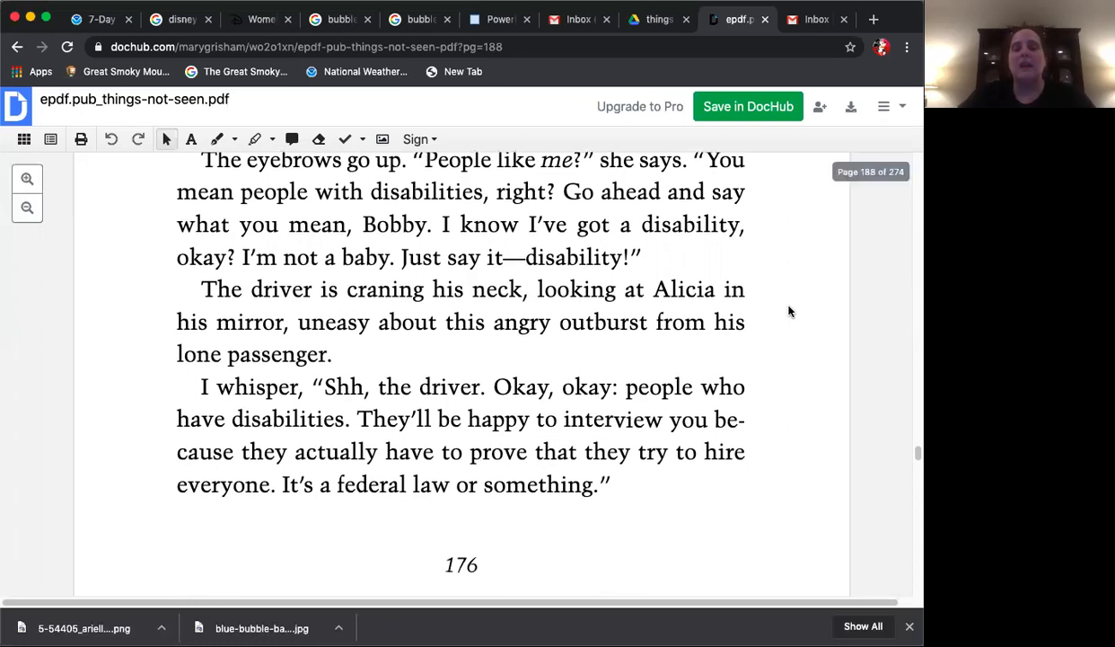
scroll("down", 3)
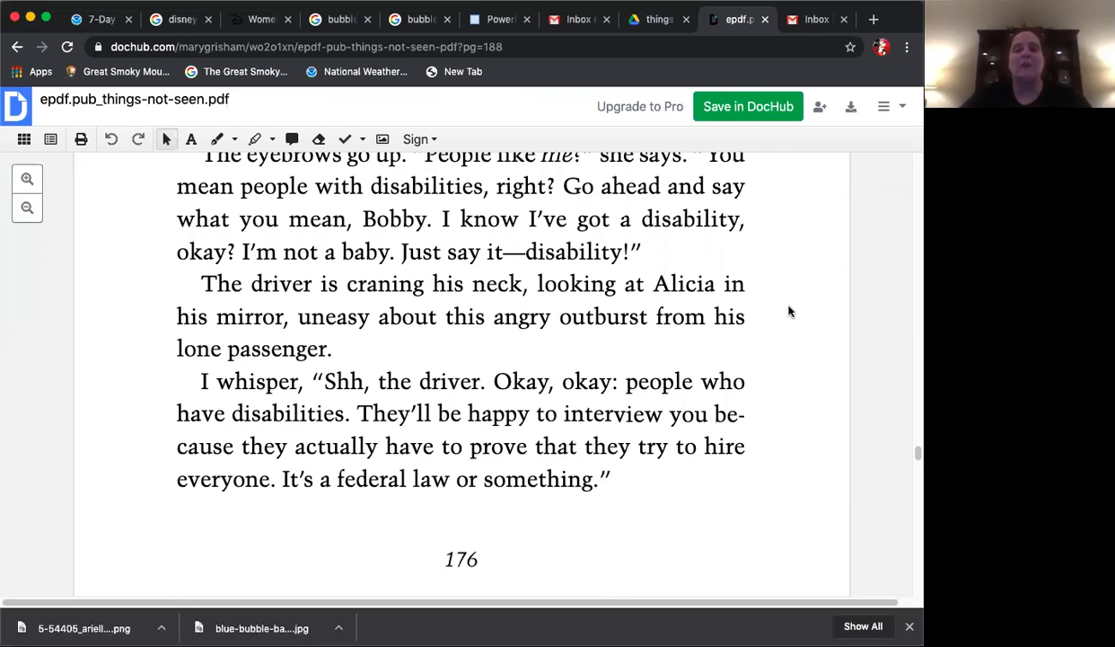
scroll("down", 3)
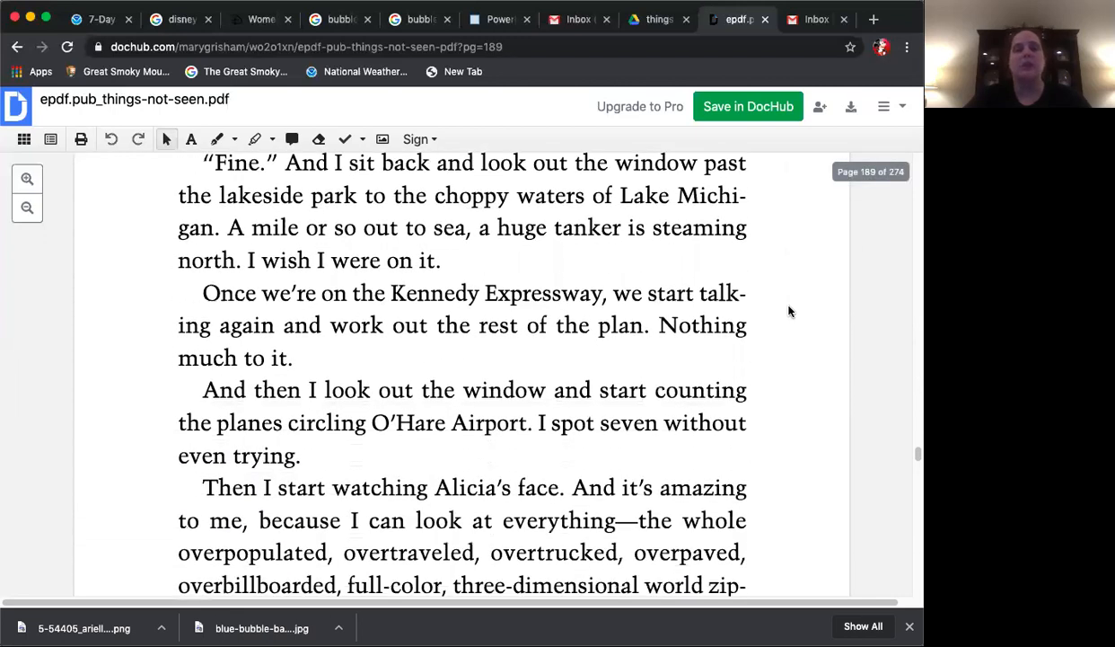
scroll("down", 3)
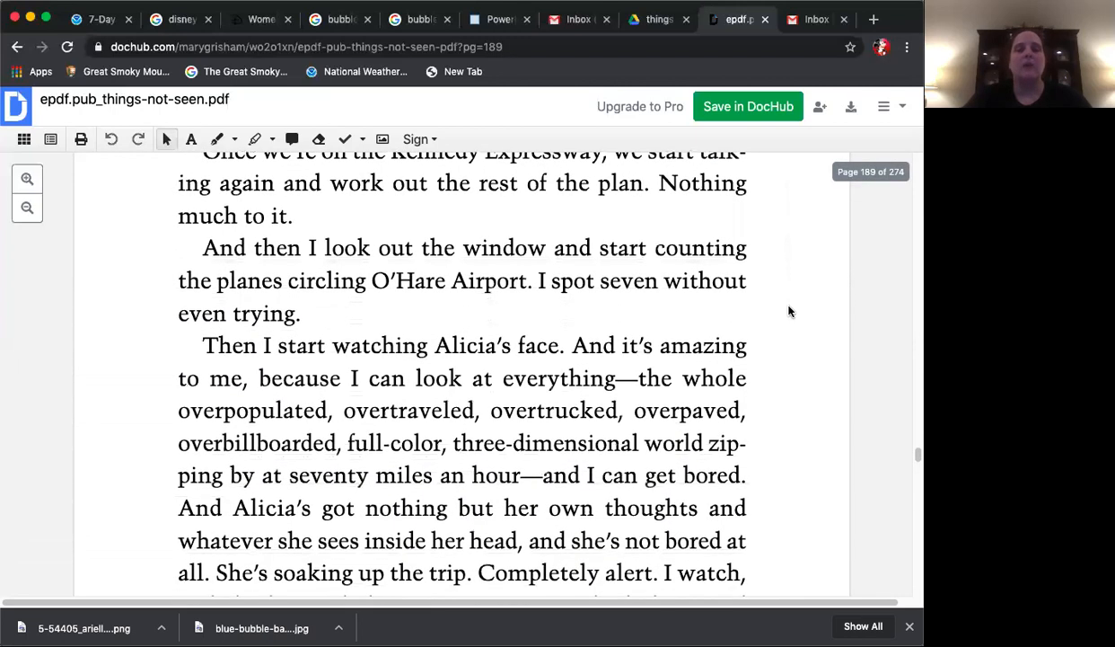
scroll("down", 3)
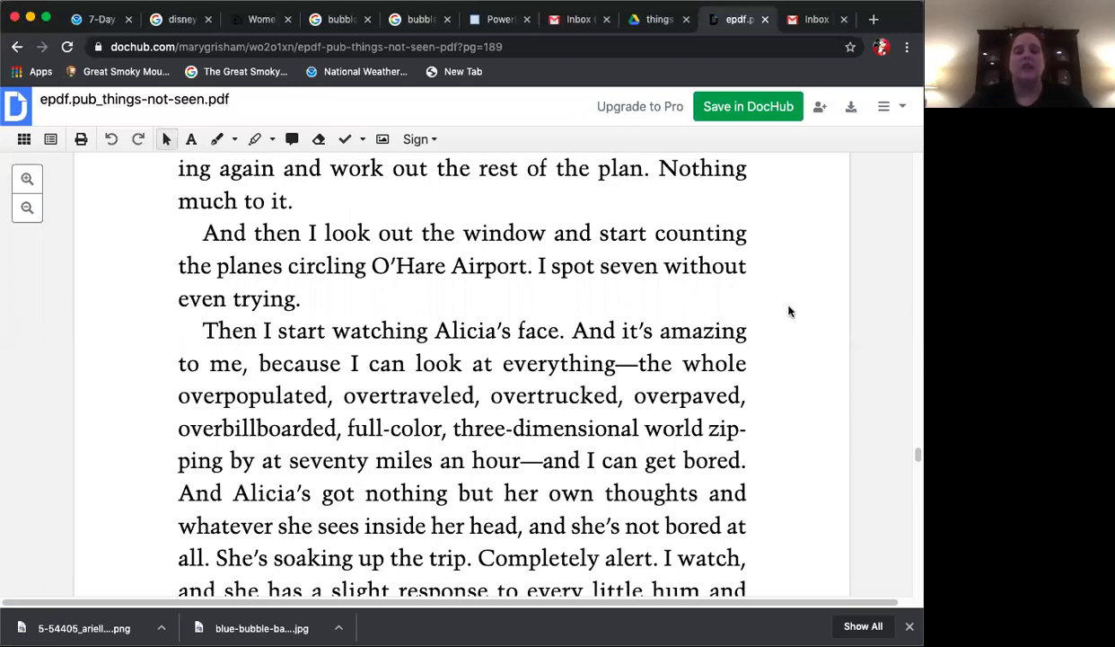
scroll("down", 3)
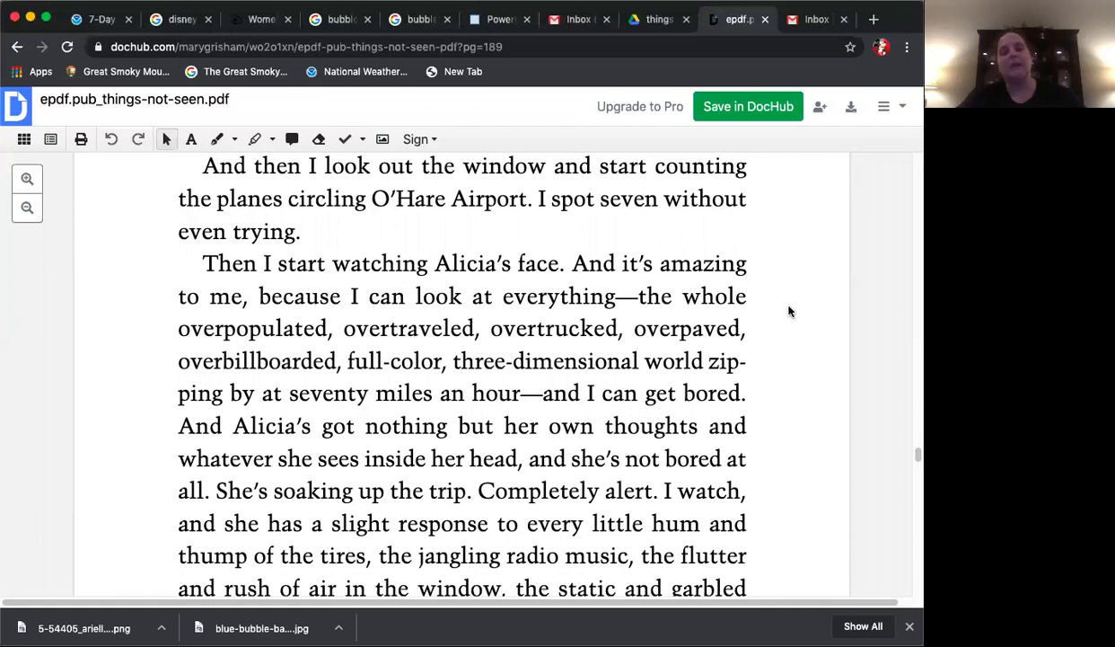
scroll("down", 3)
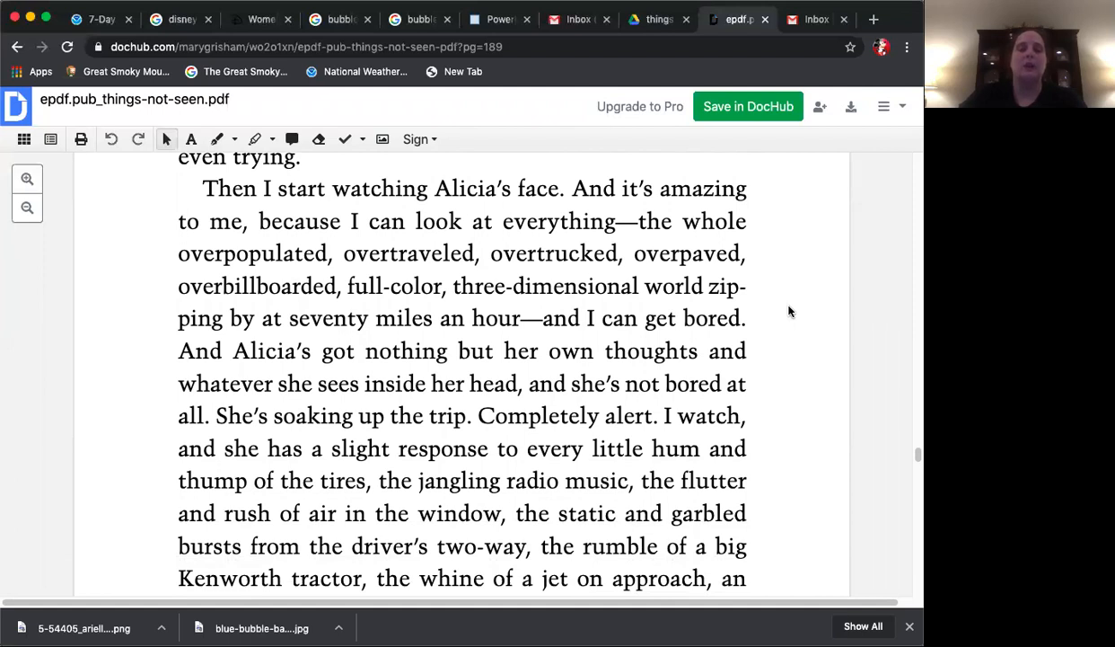
scroll("down", 3)
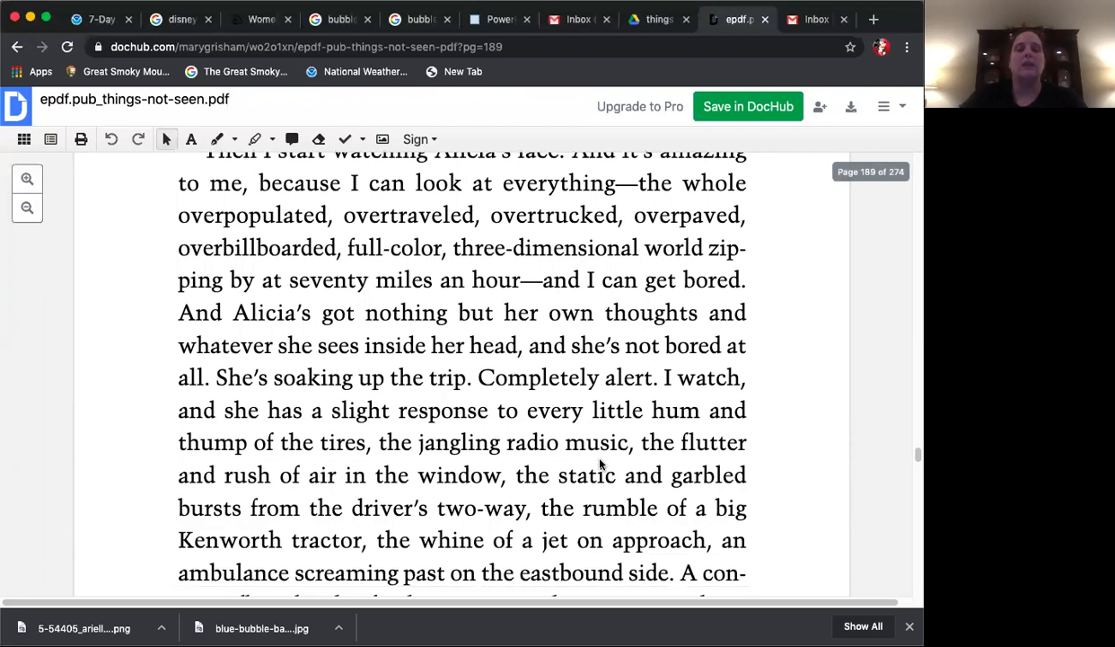
scroll("down", 3)
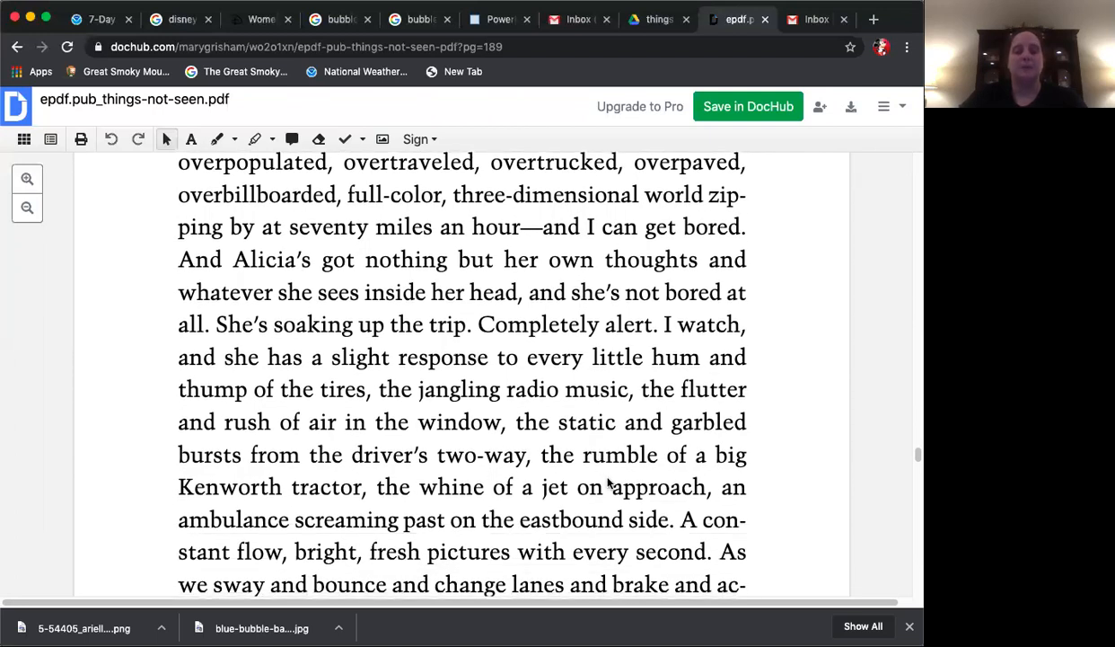
mouse_move(525, 528)
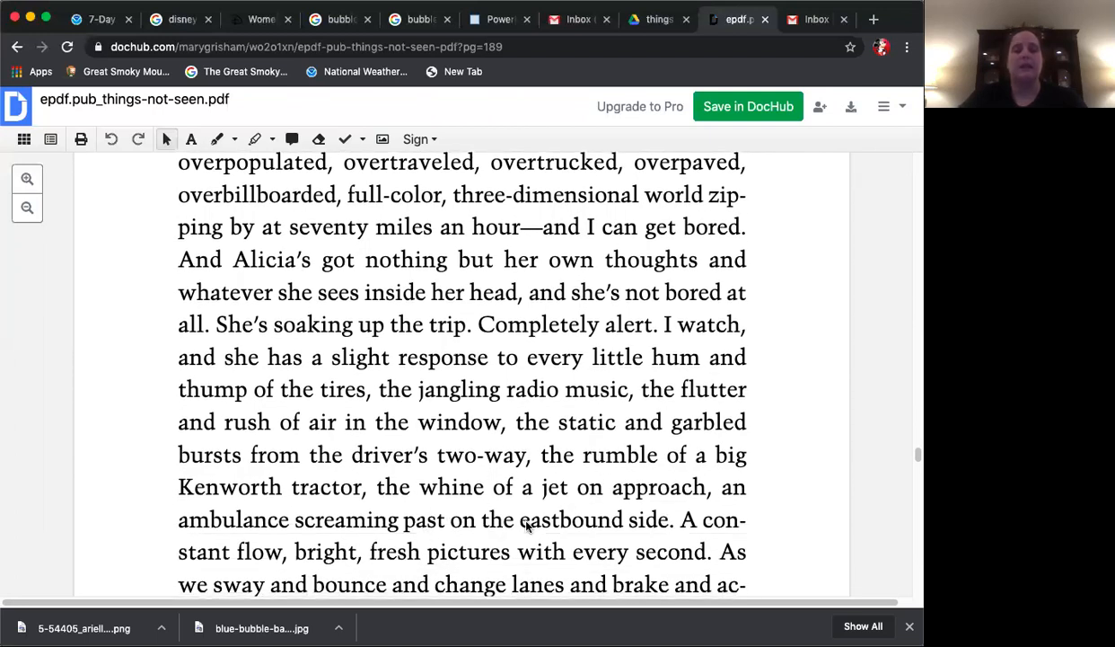
scroll("down", 3)
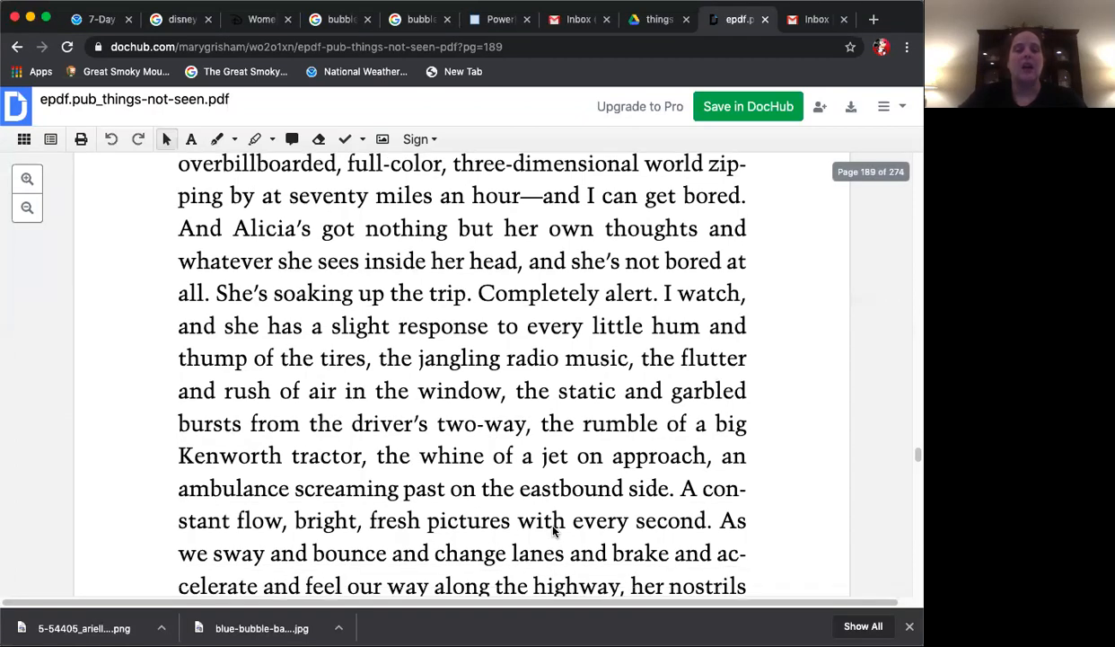
scroll("down", 3)
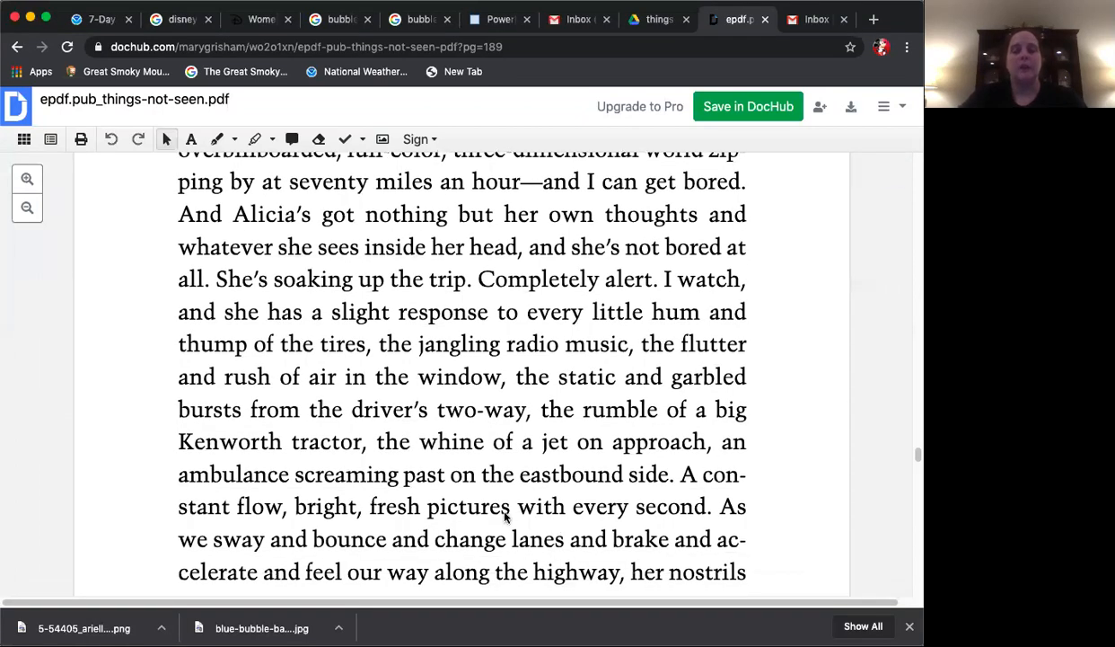
mouse_move(401, 562)
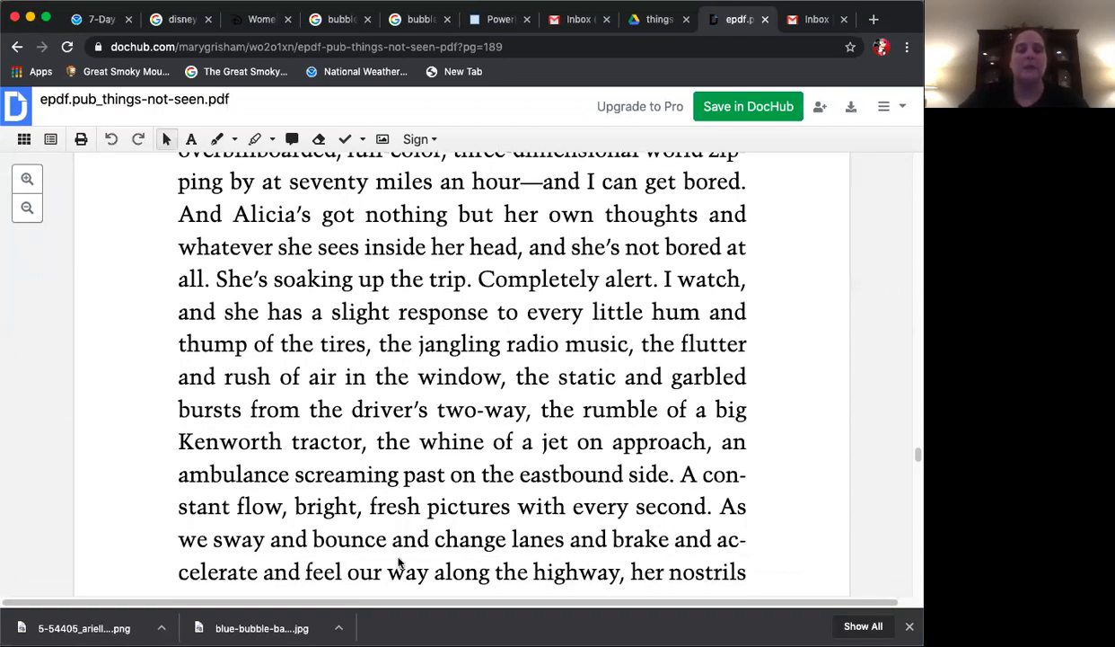
mouse_move(434, 532)
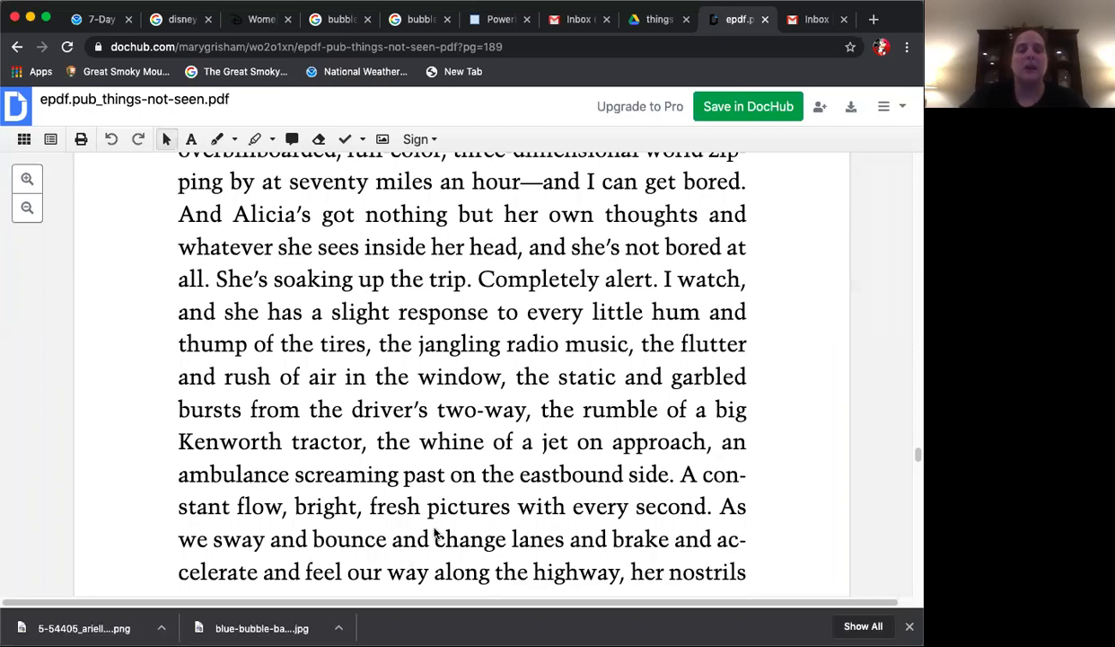
scroll("down", 3)
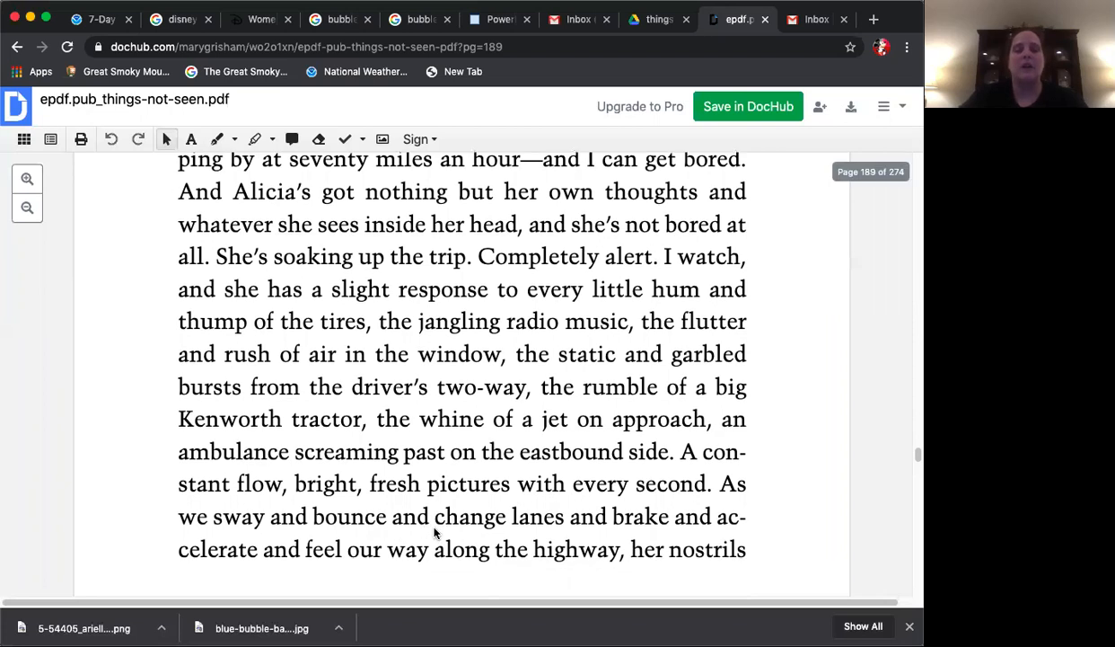
scroll("down", 3)
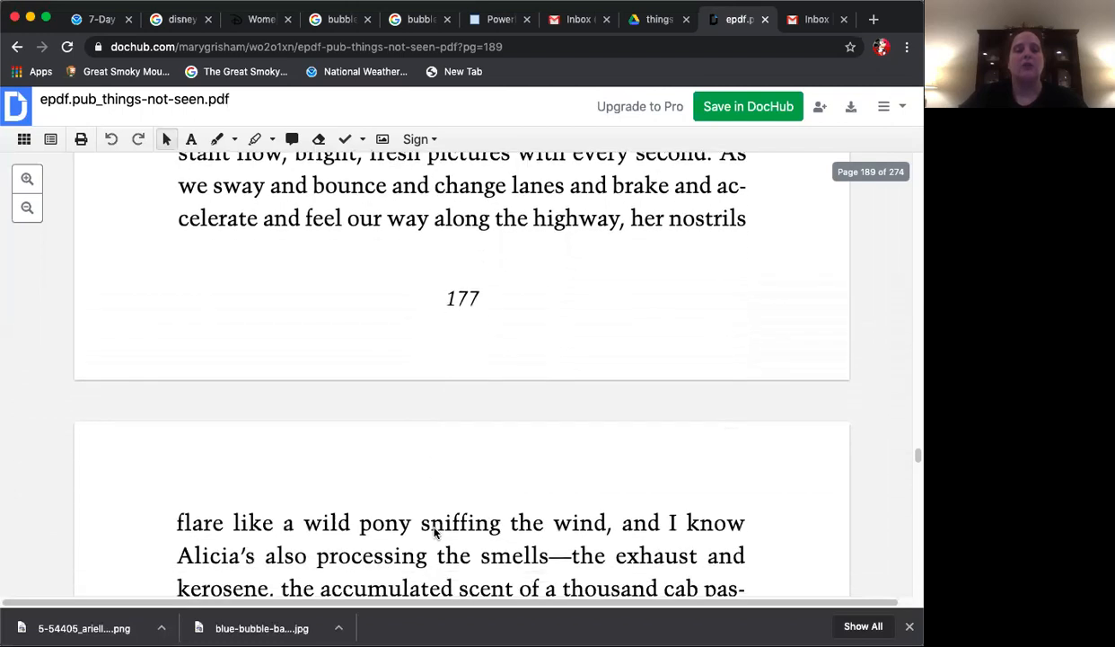
scroll("down", 3)
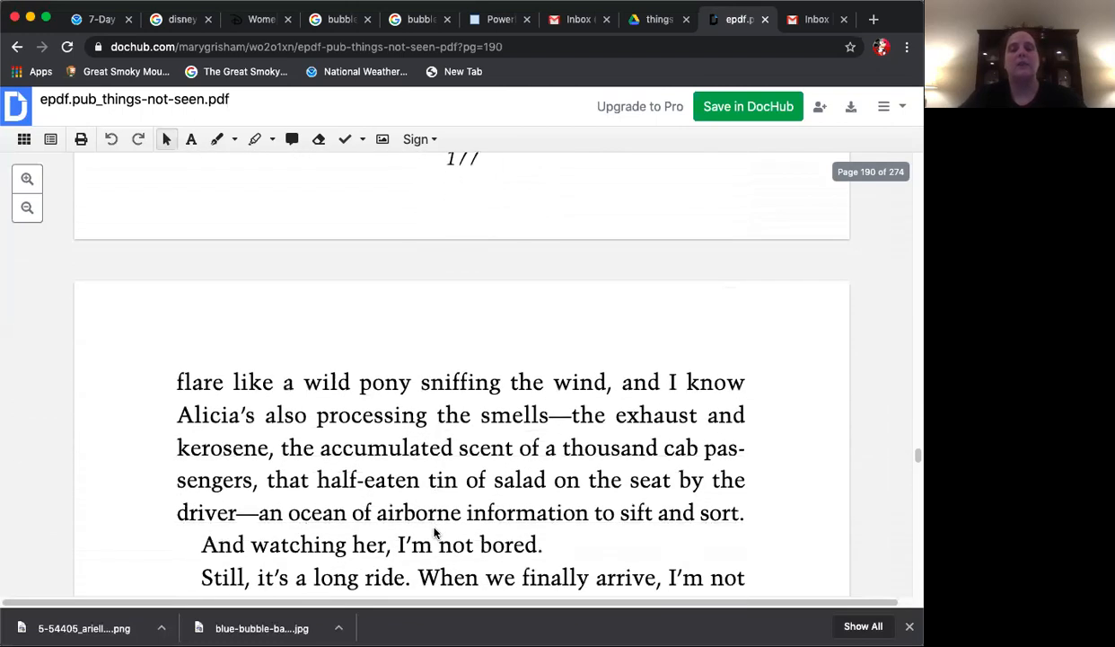
scroll("down", 3)
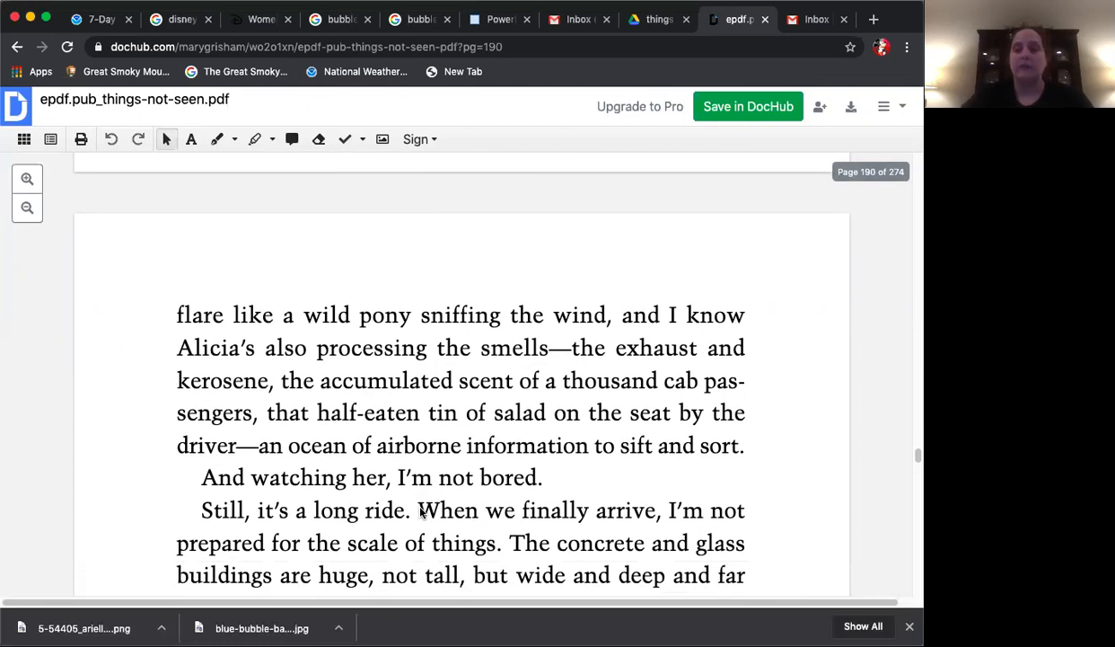
scroll("down", 3)
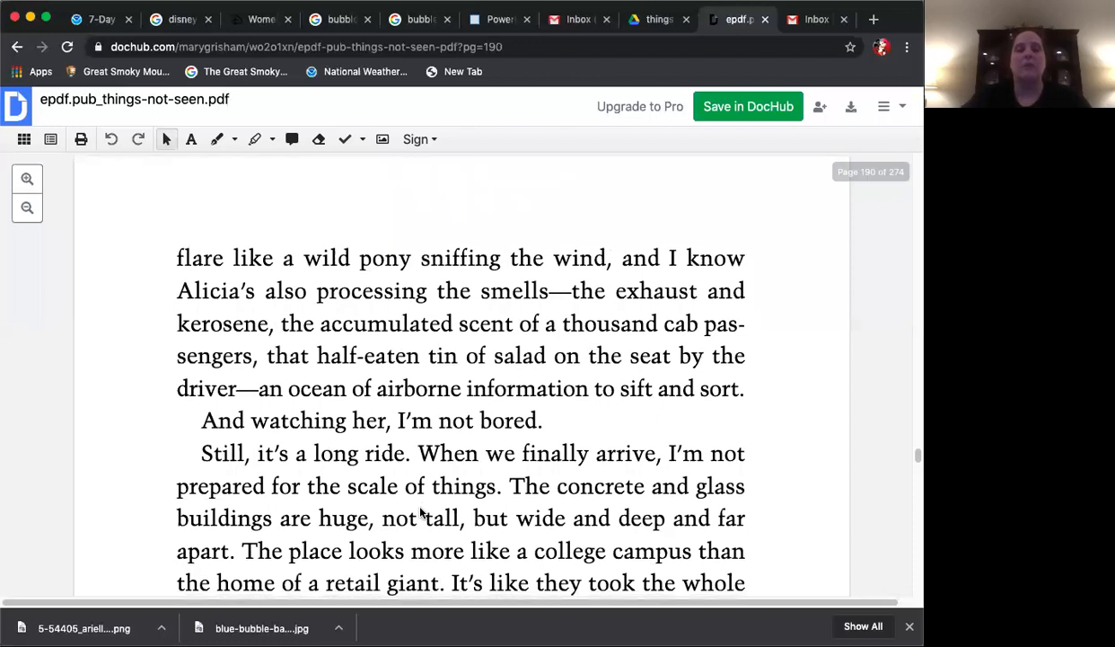
scroll("down", 3)
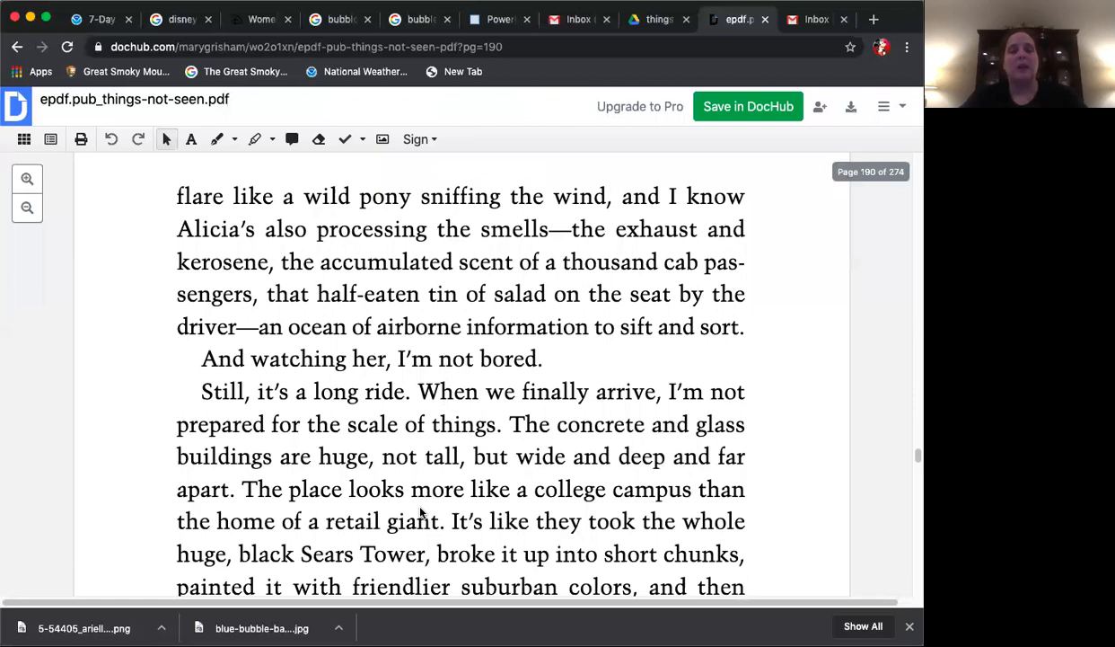
scroll("down", 3)
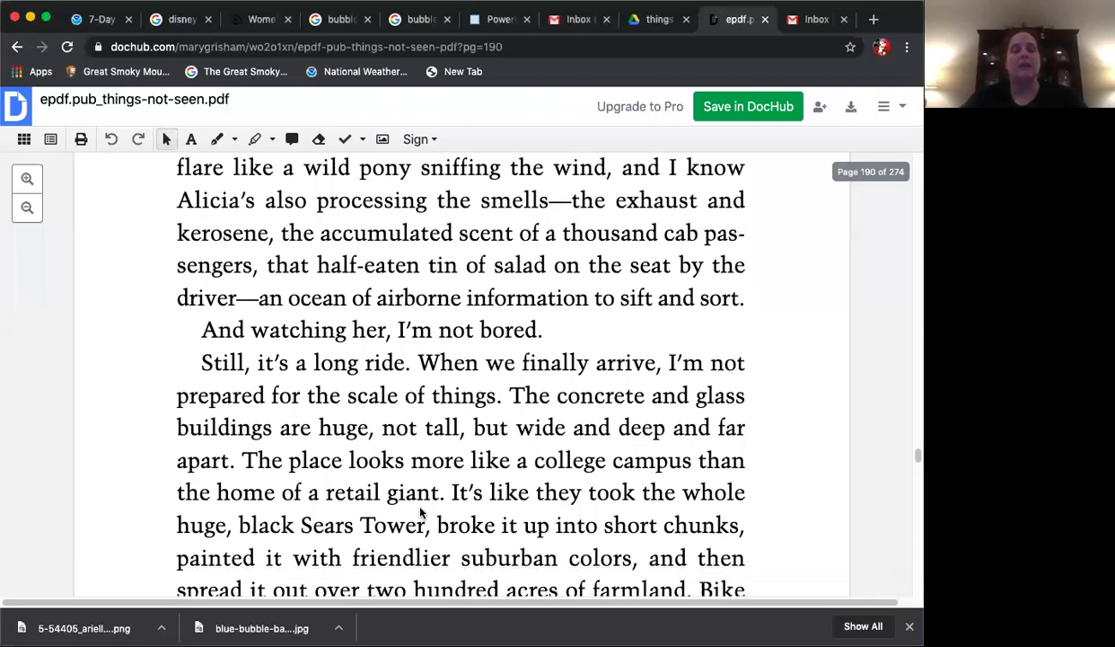
scroll("down", 3)
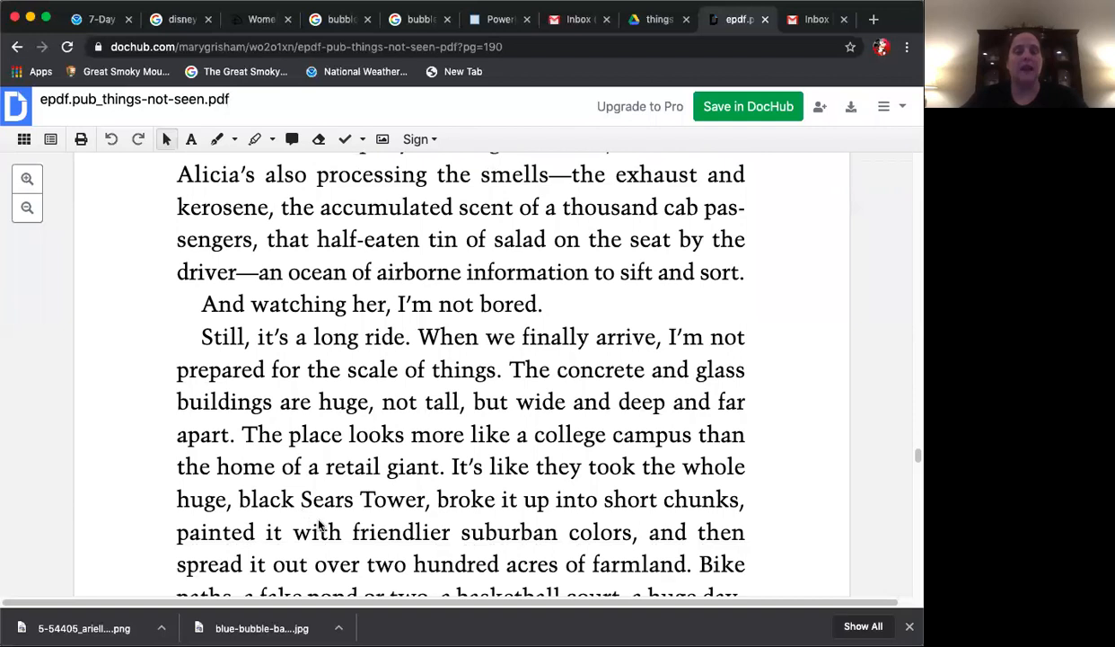
scroll("down", 3)
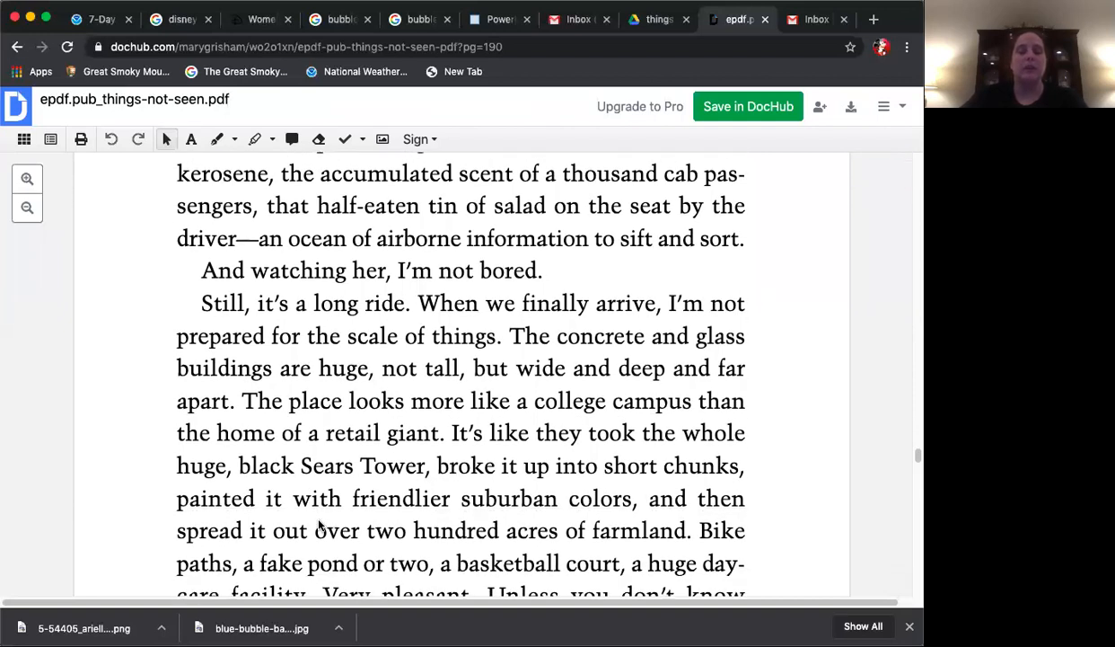
scroll("down", 3)
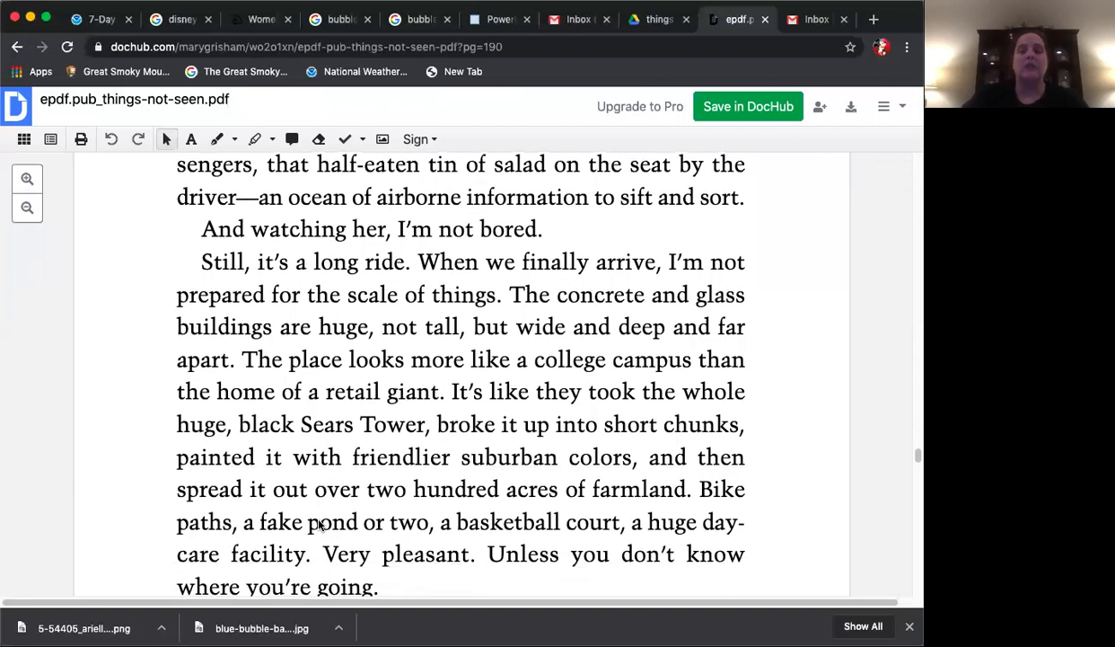
scroll("down", 3)
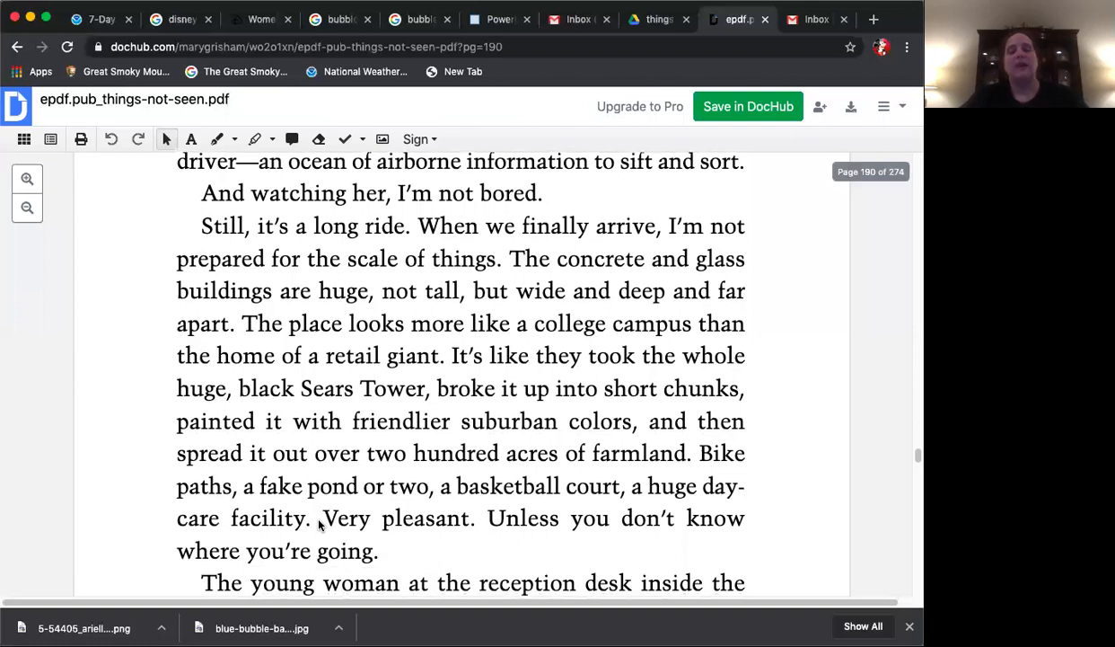
scroll("down", 3)
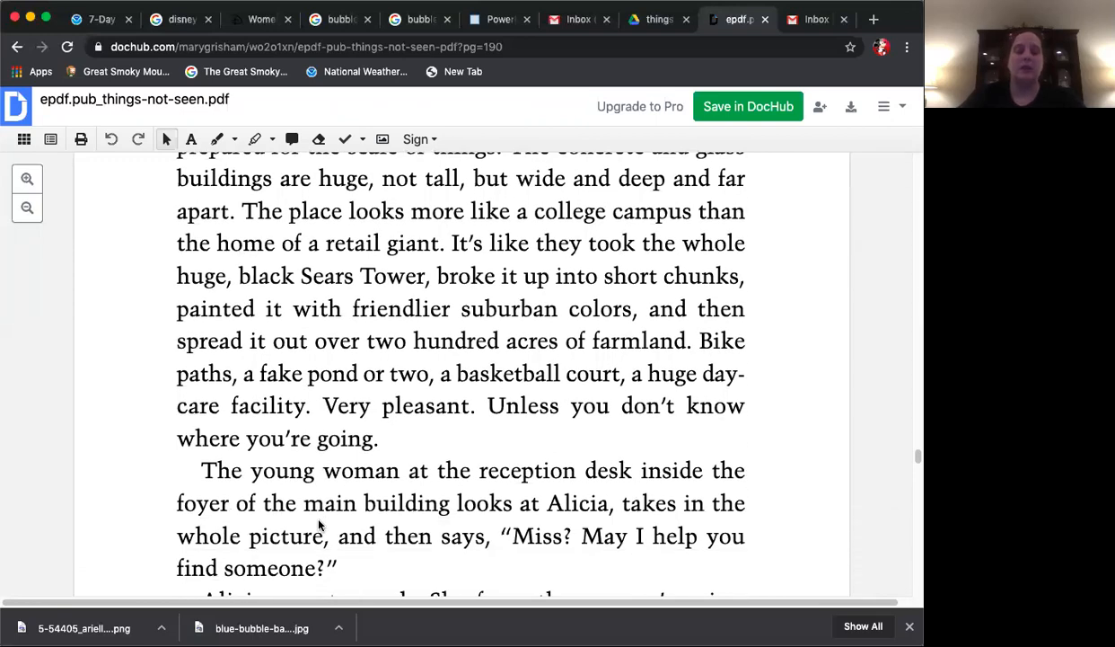
scroll("down", 3)
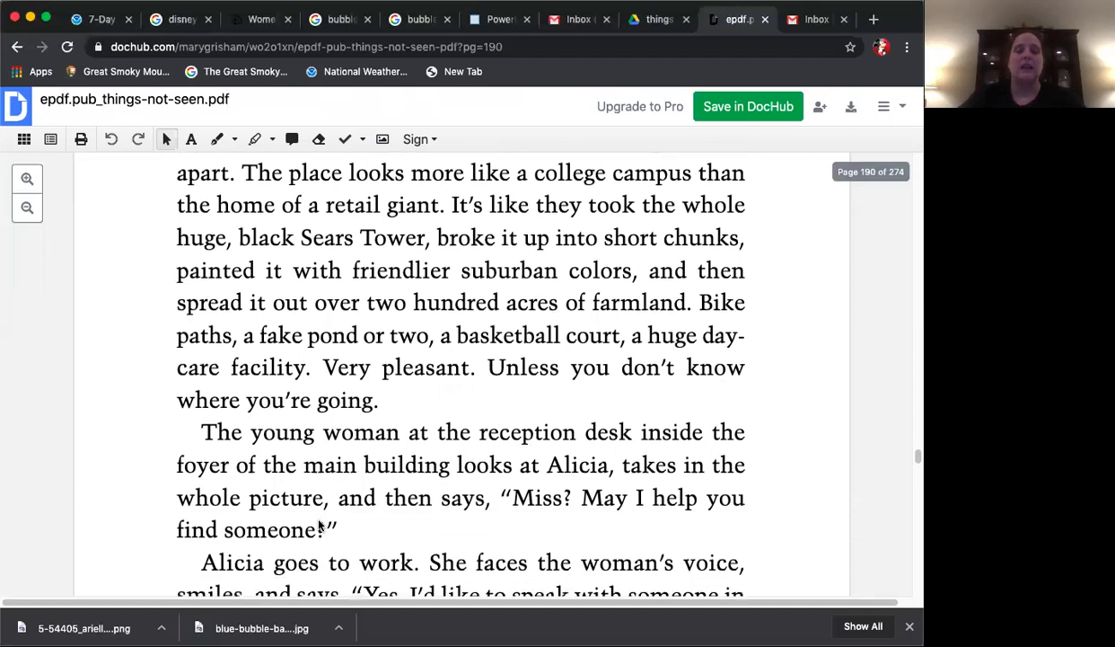
scroll("down", 3)
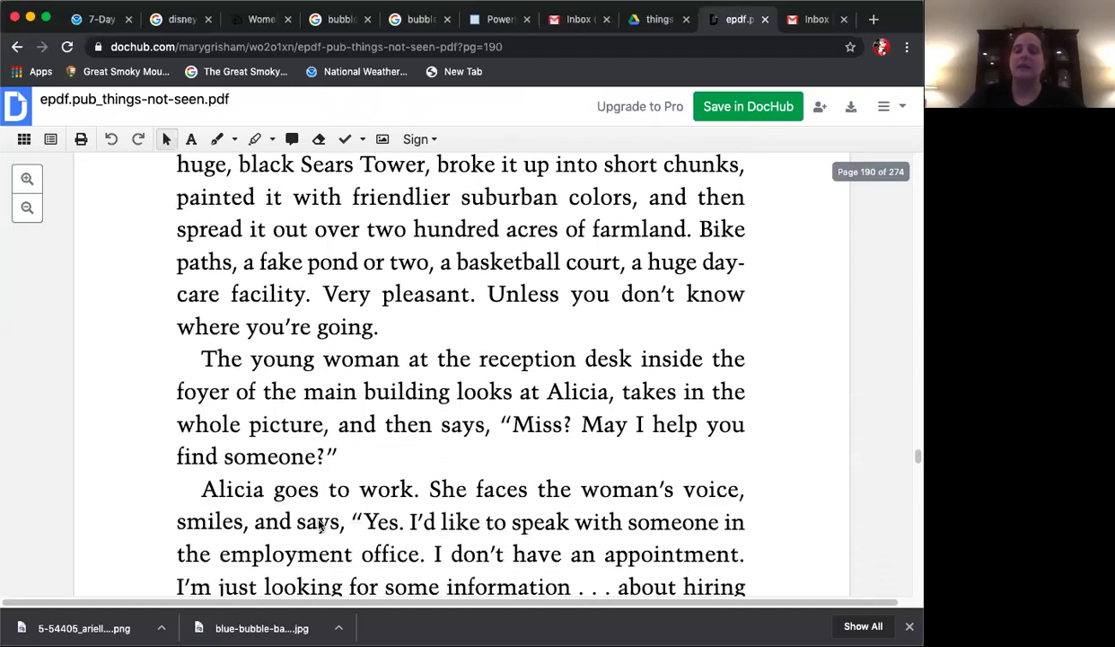
scroll("down", 3)
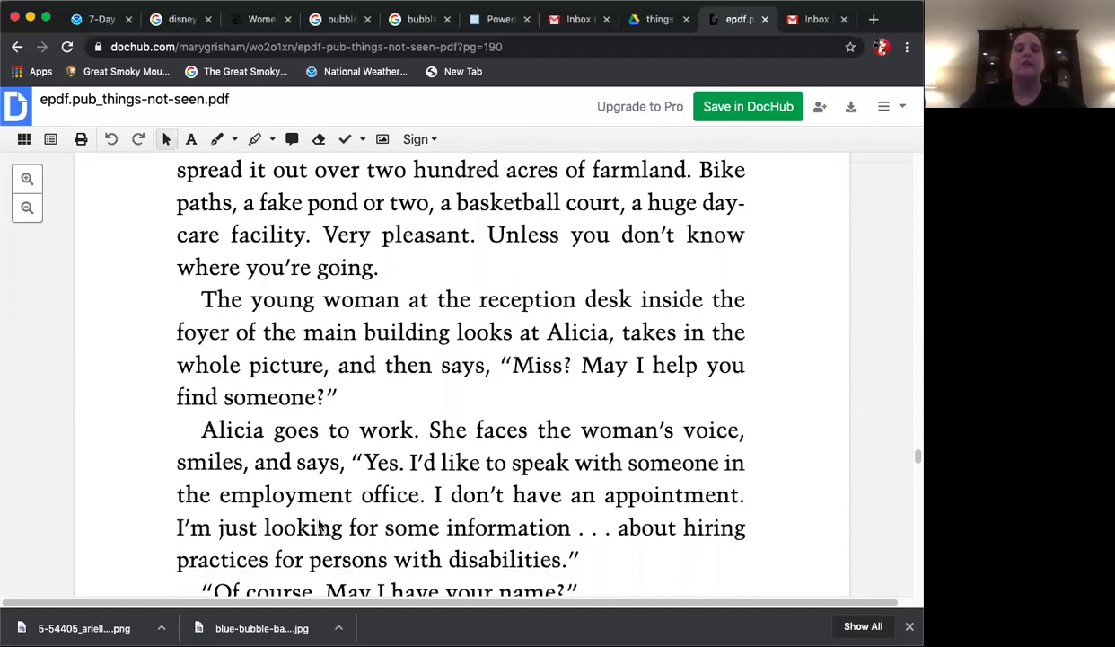
mouse_move(205, 507)
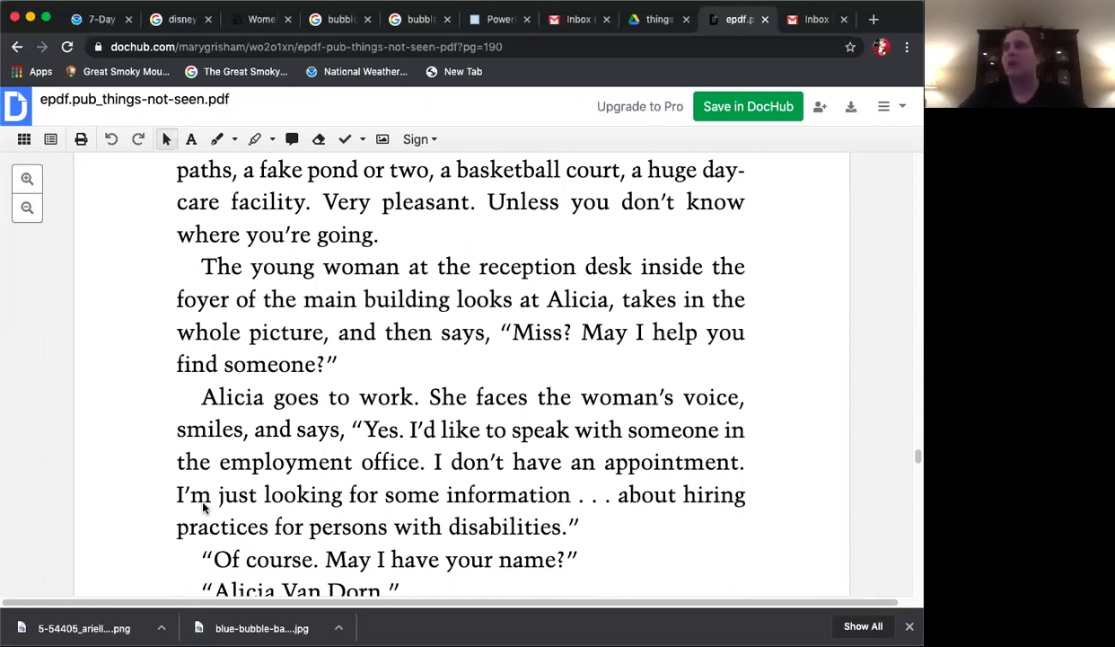
scroll("down", 3)
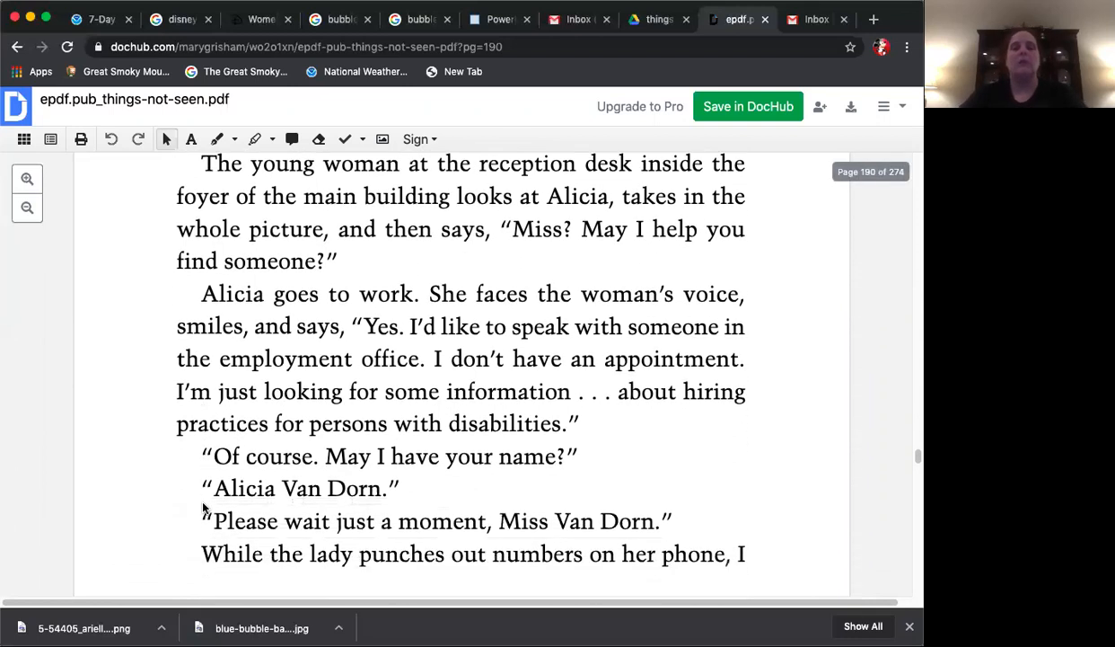
scroll("down", 3)
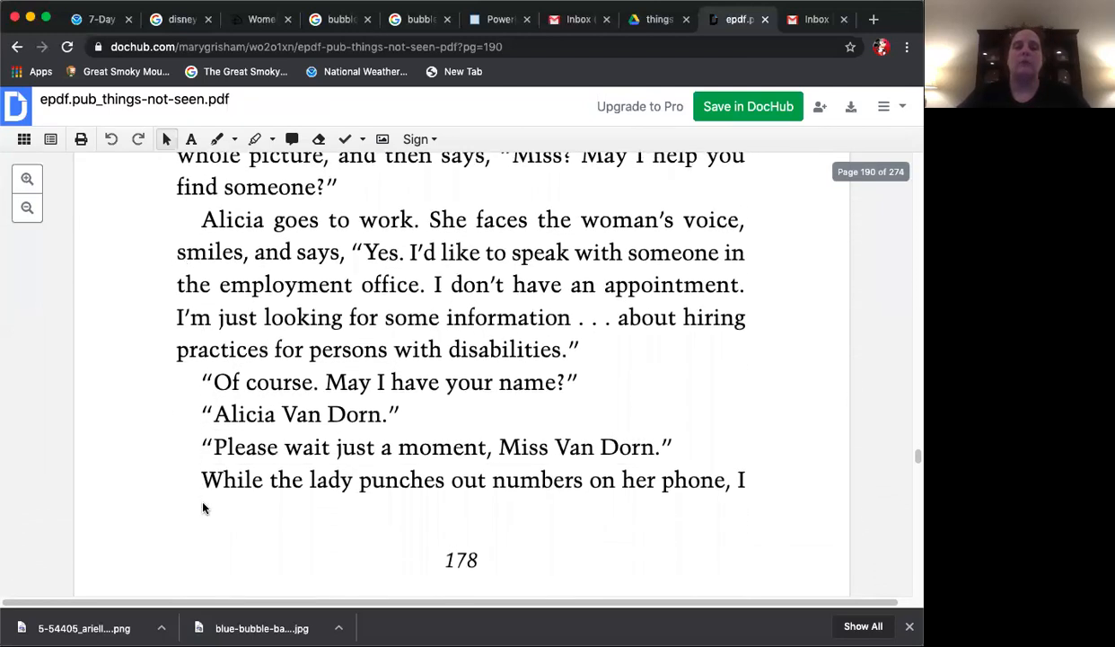
scroll("down", 3)
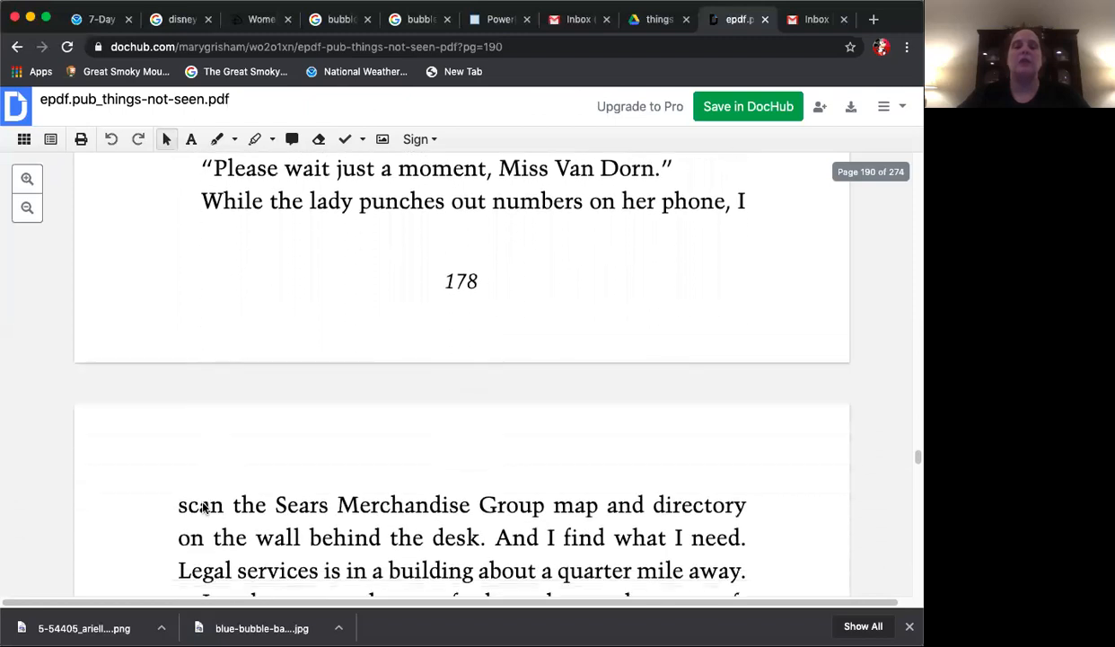
scroll("down", 3)
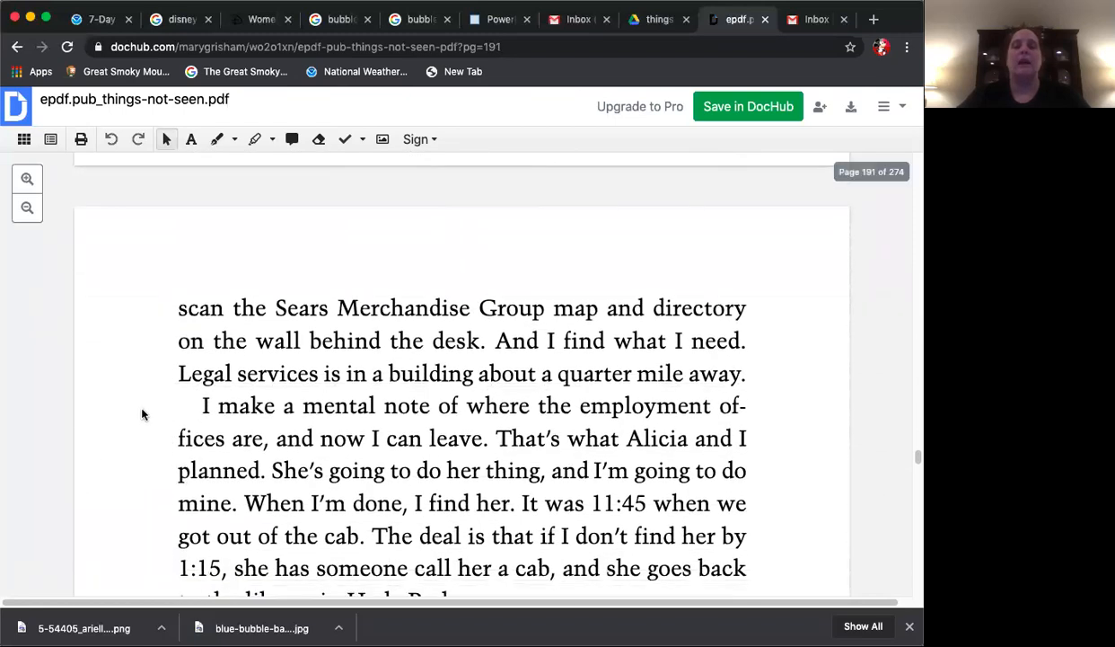
scroll("down", 3)
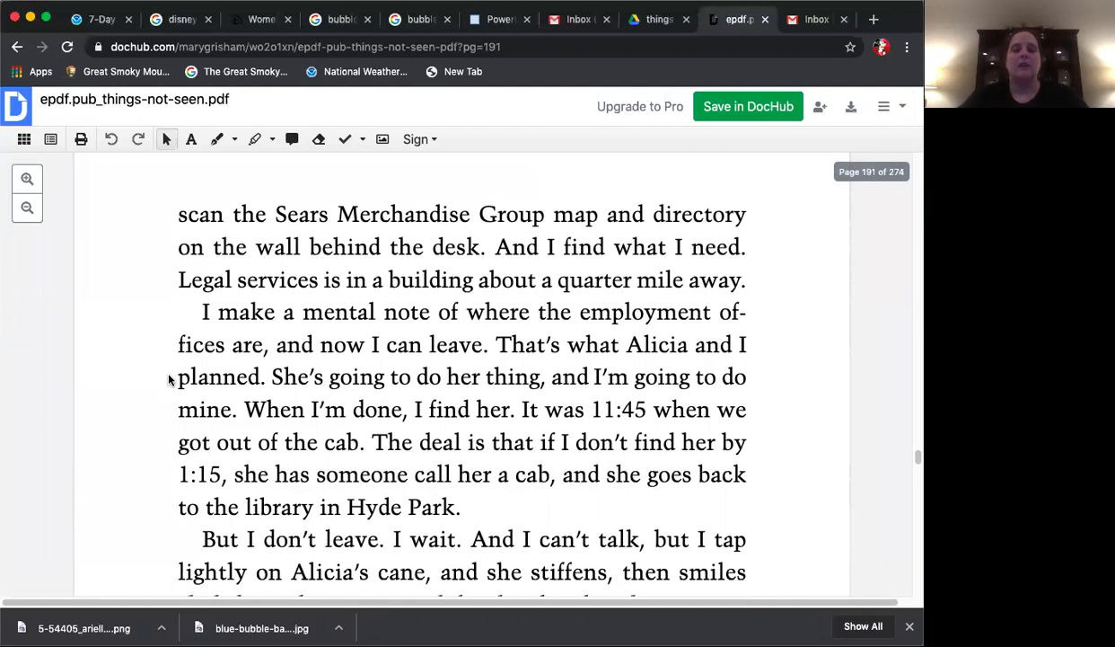
scroll("down", 3)
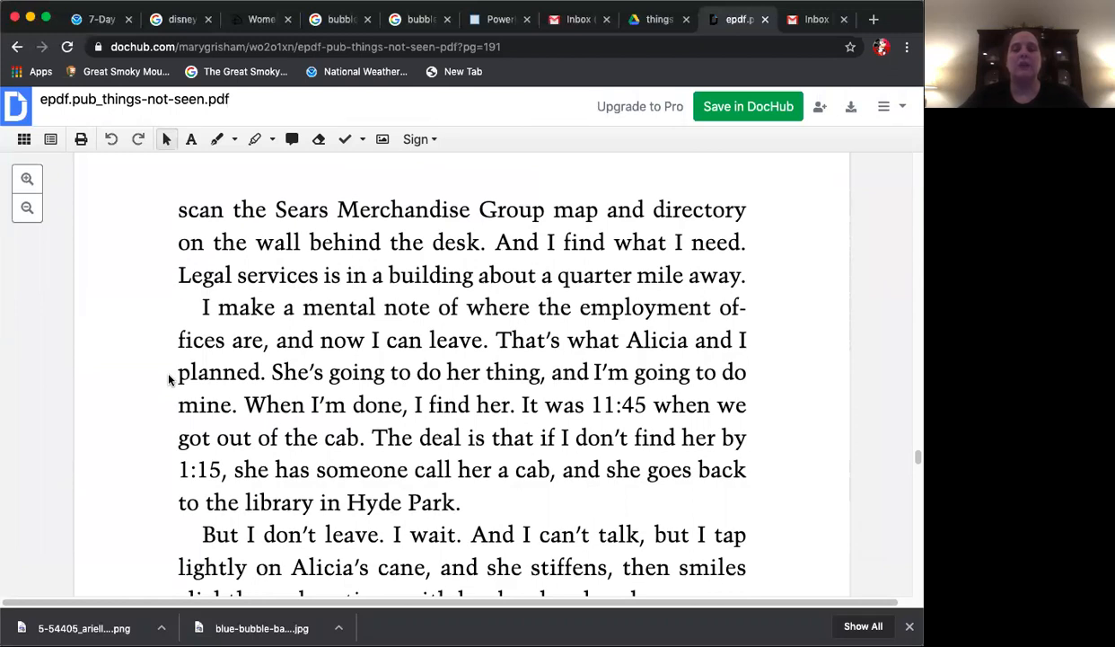
scroll("down", 3)
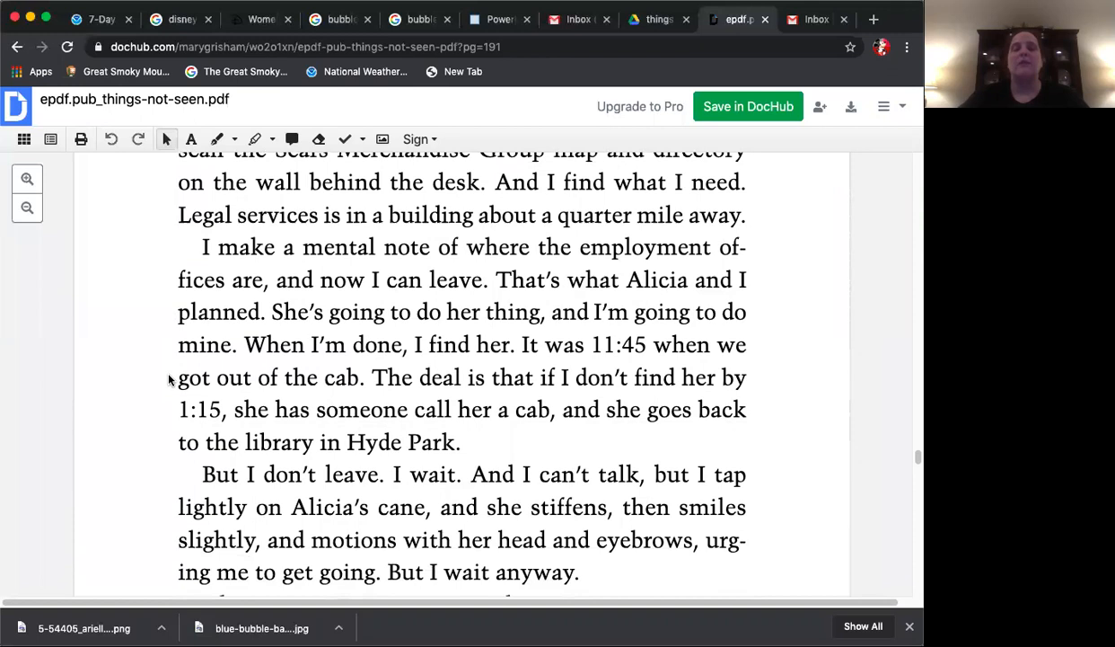
scroll("down", 3)
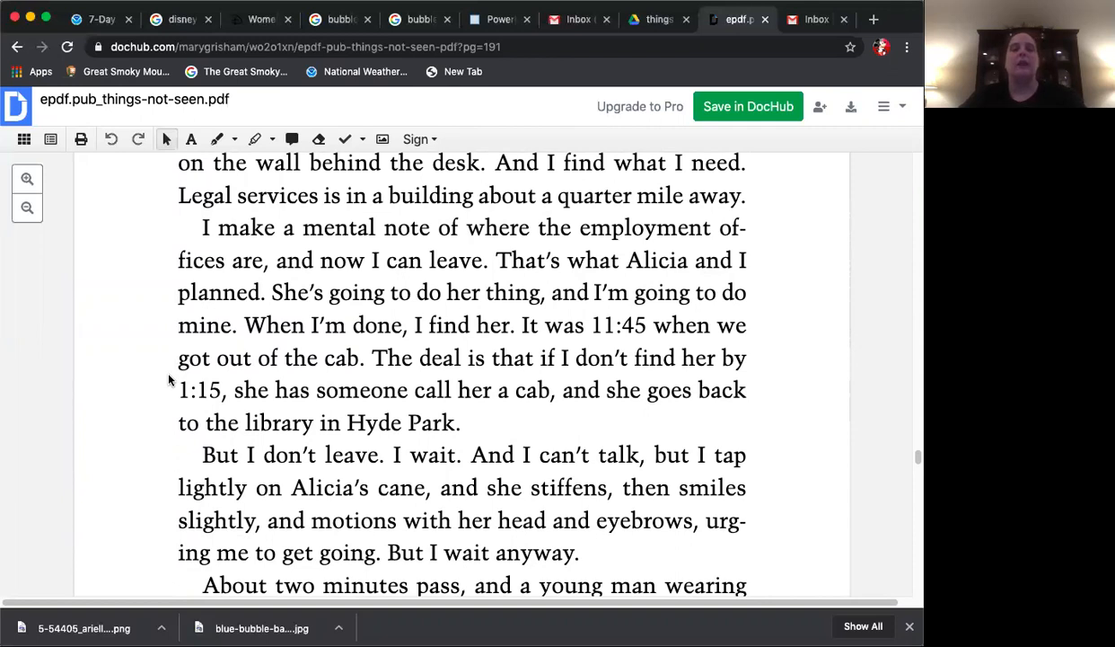
mouse_move(176, 390)
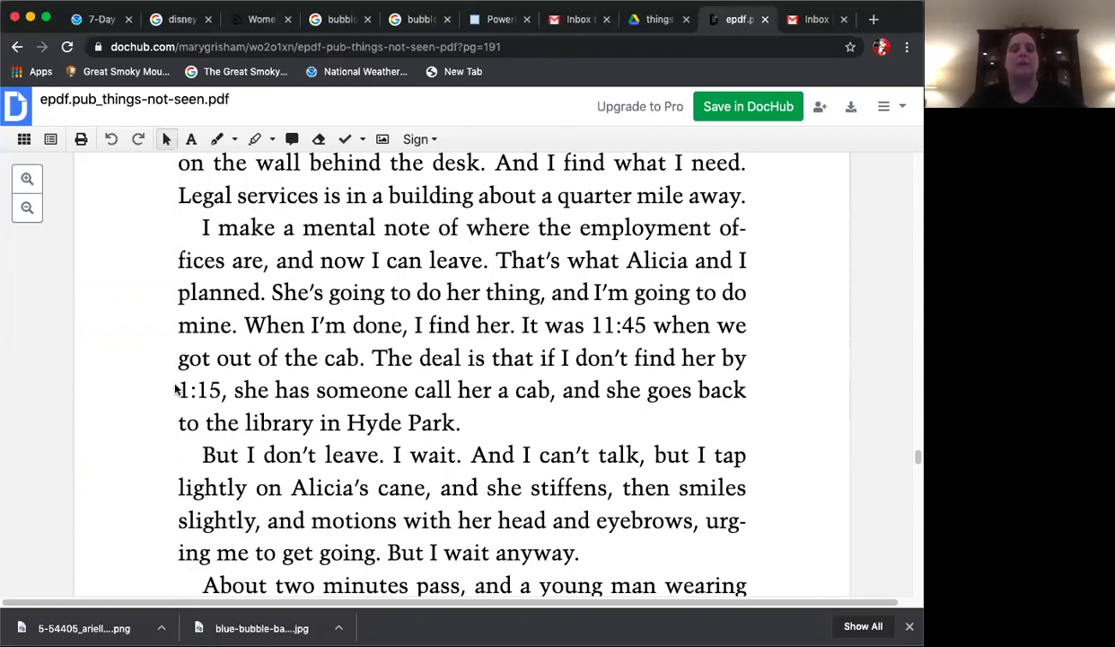
scroll("down", 3)
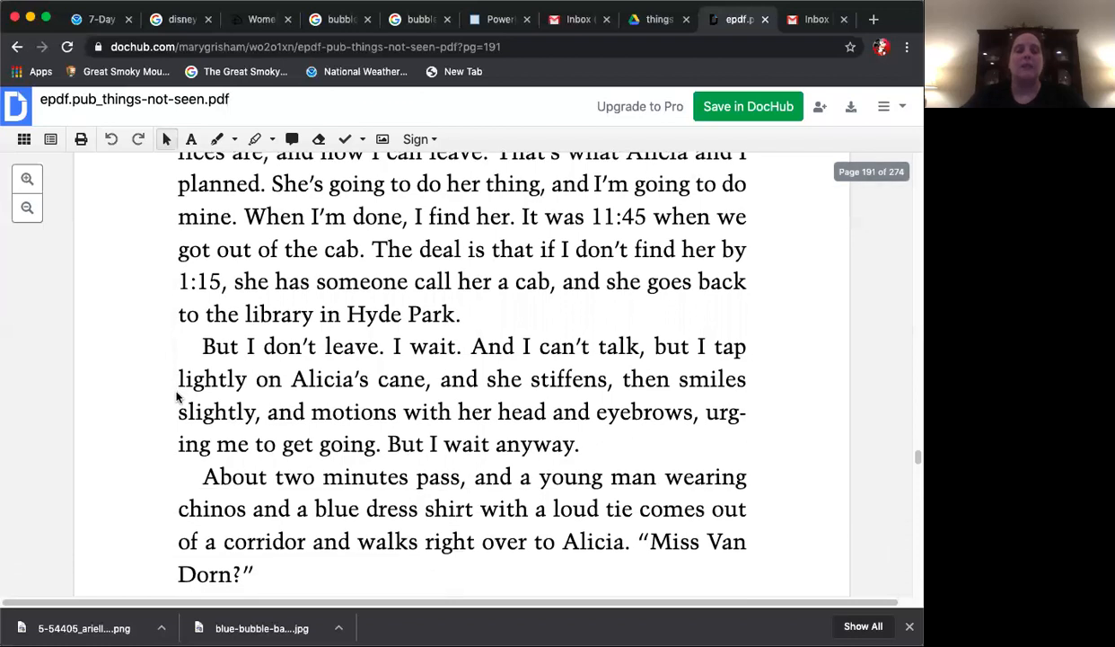
scroll("down", 3)
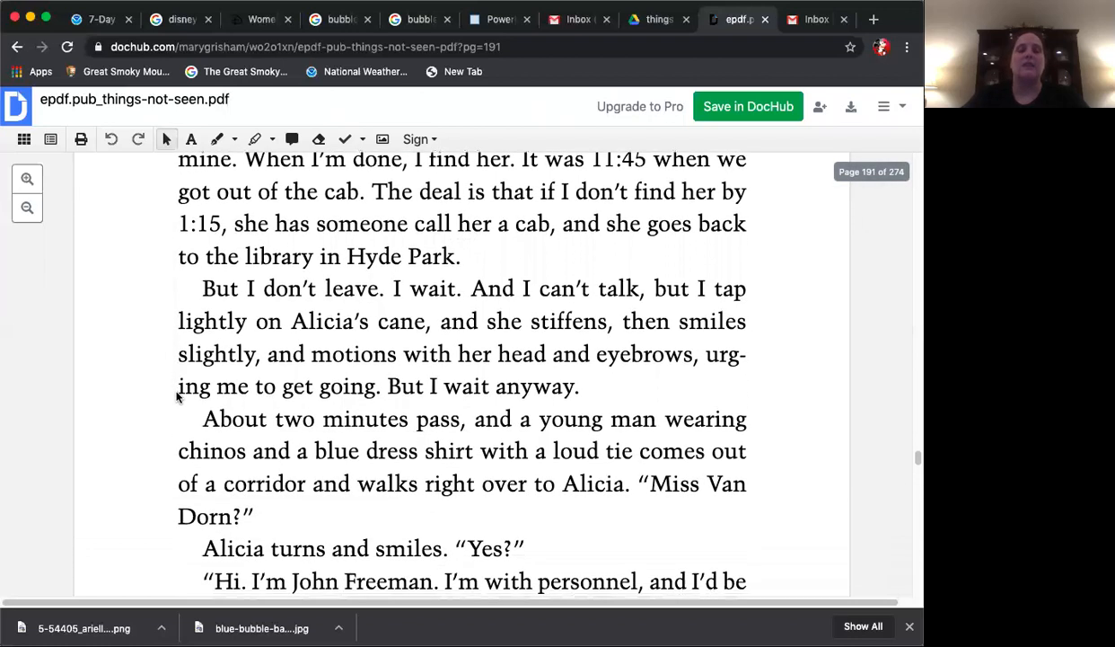
scroll("down", 3)
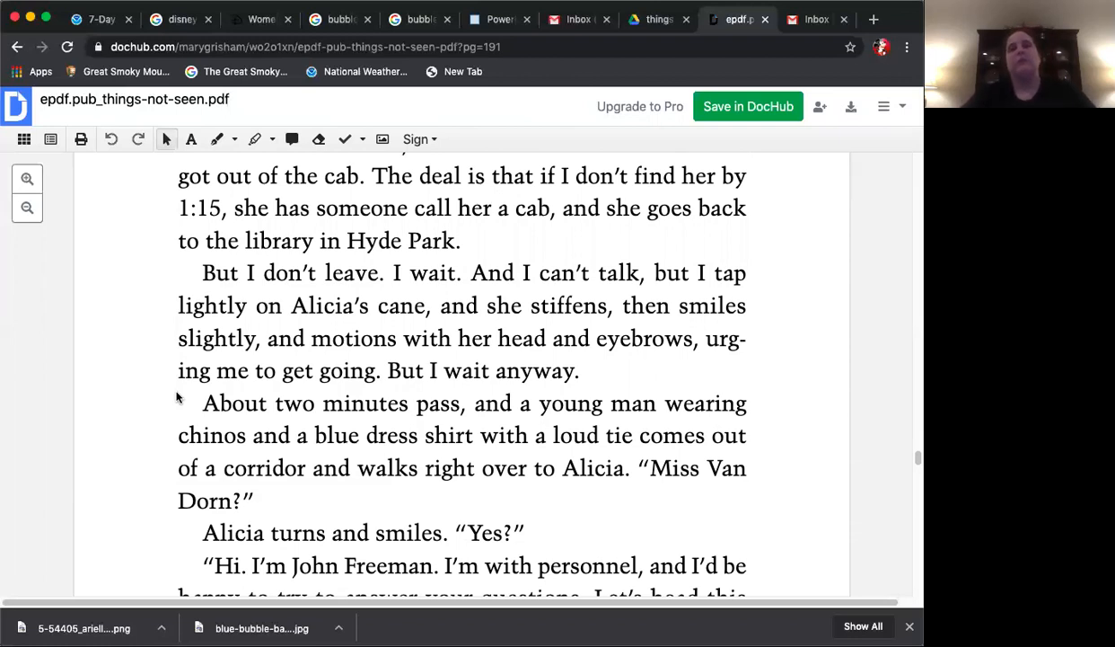
scroll("down", 3)
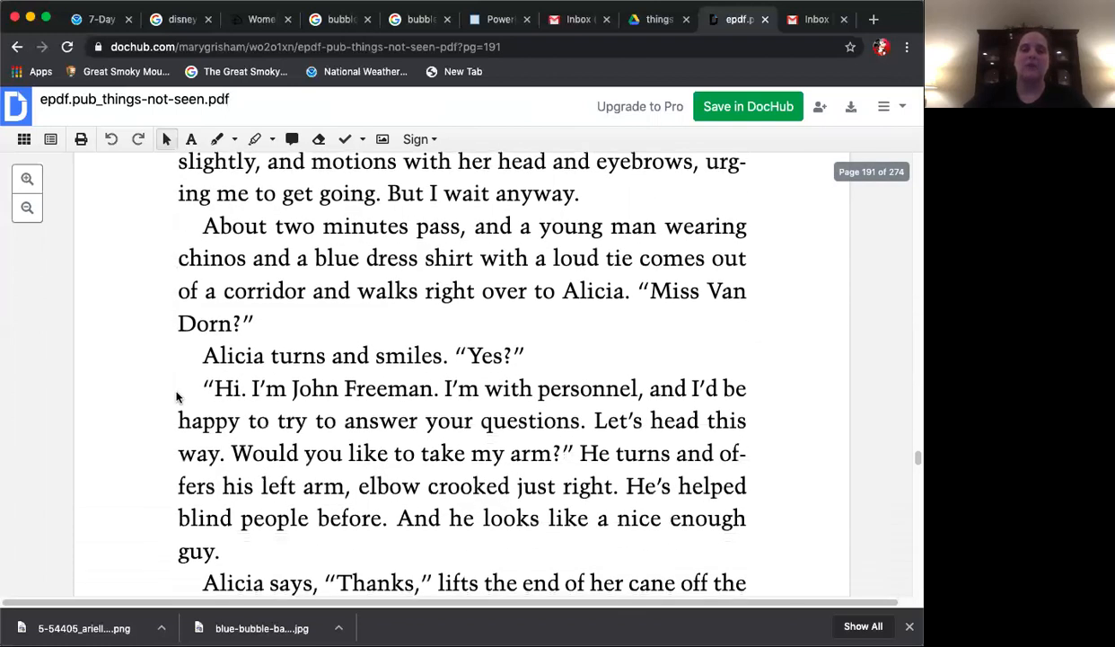
scroll("down", 3)
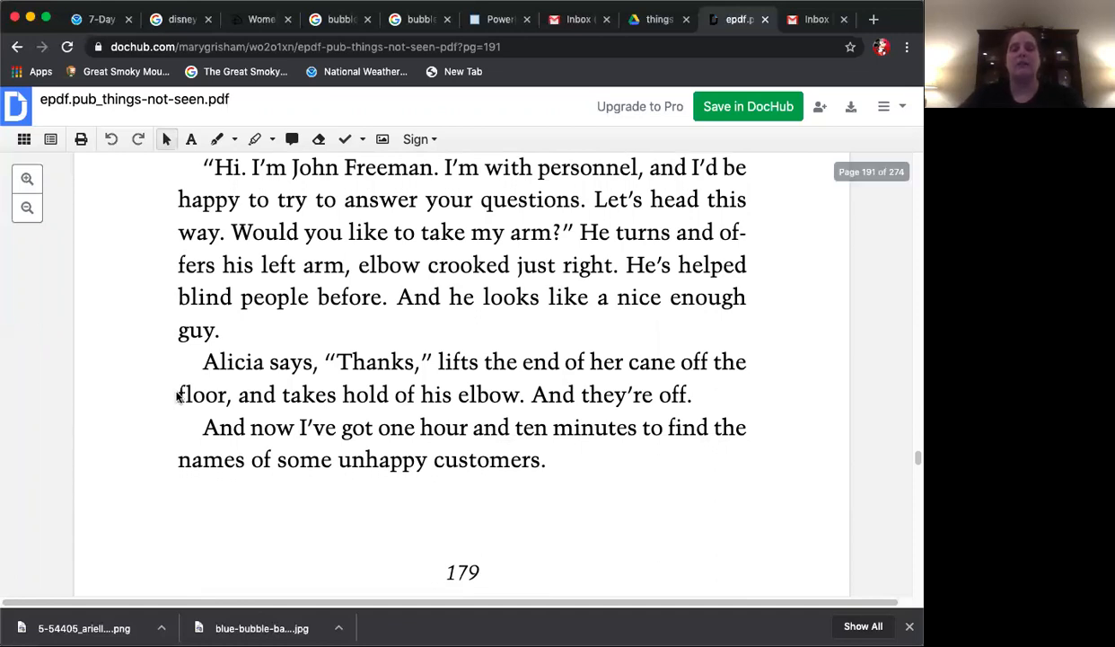
scroll("down", 3)
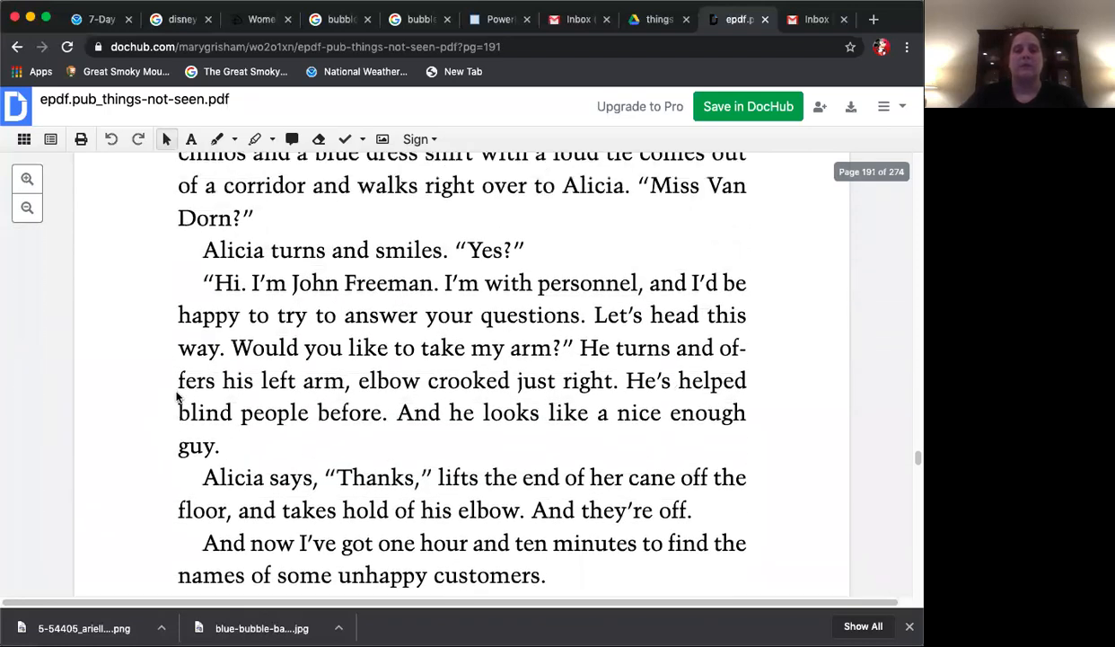
scroll("down", 3)
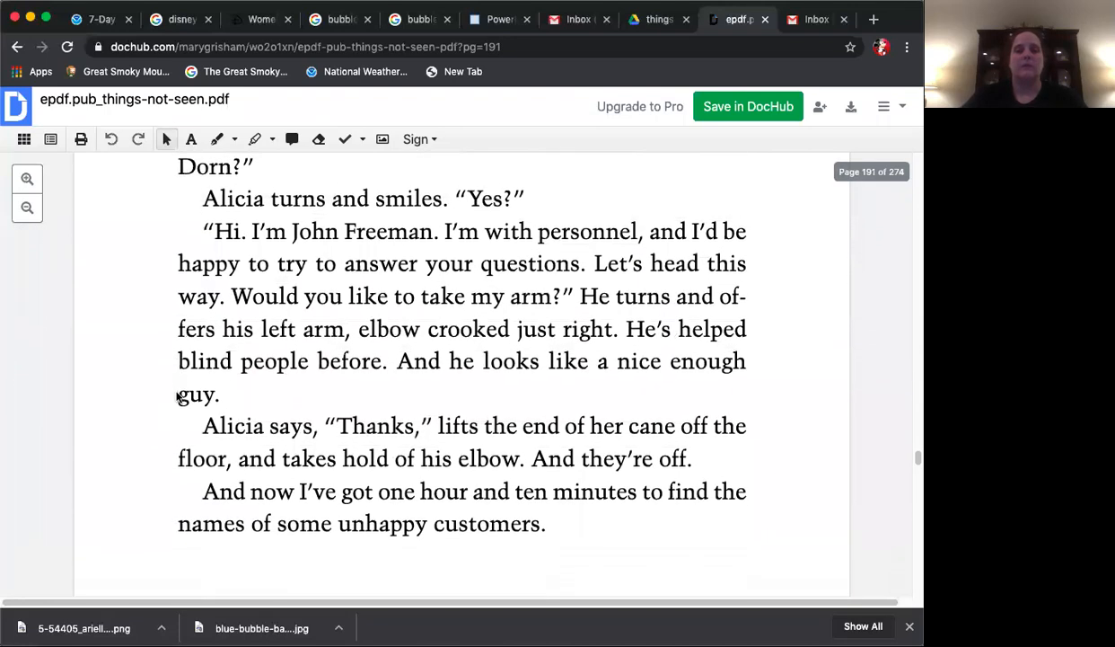
scroll("down", 3)
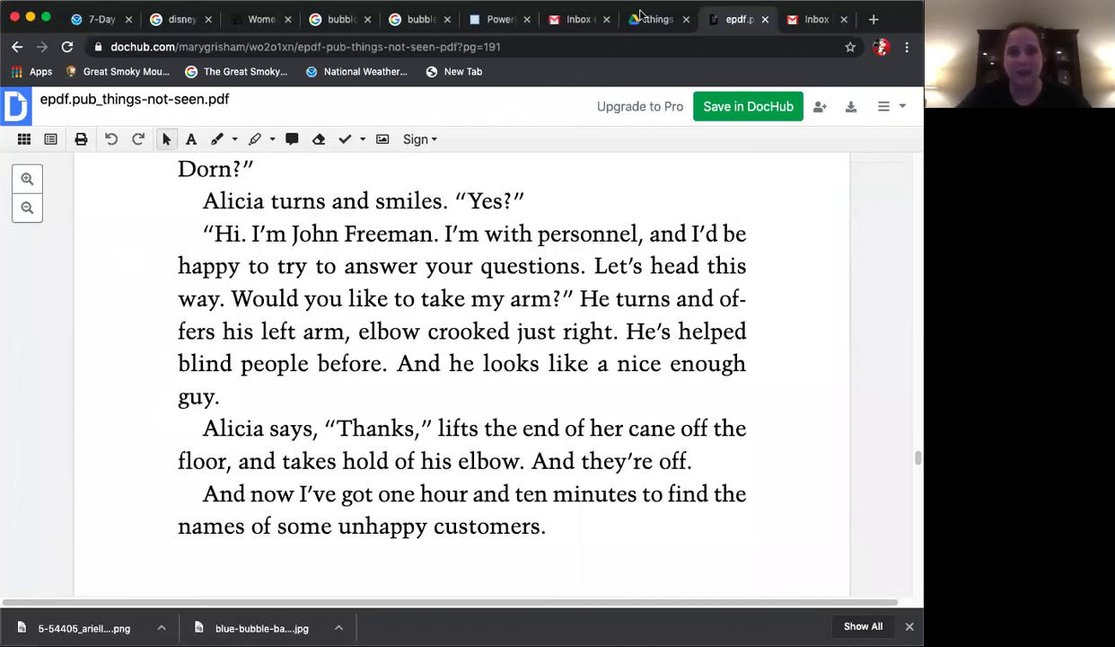
mouse_move(657, 18)
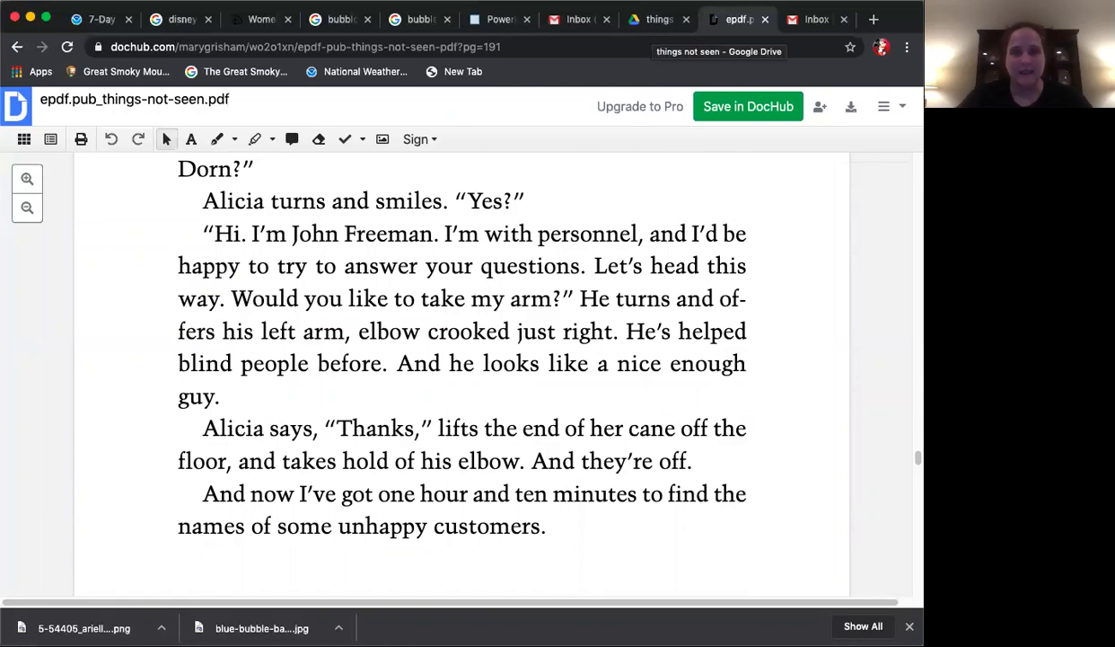